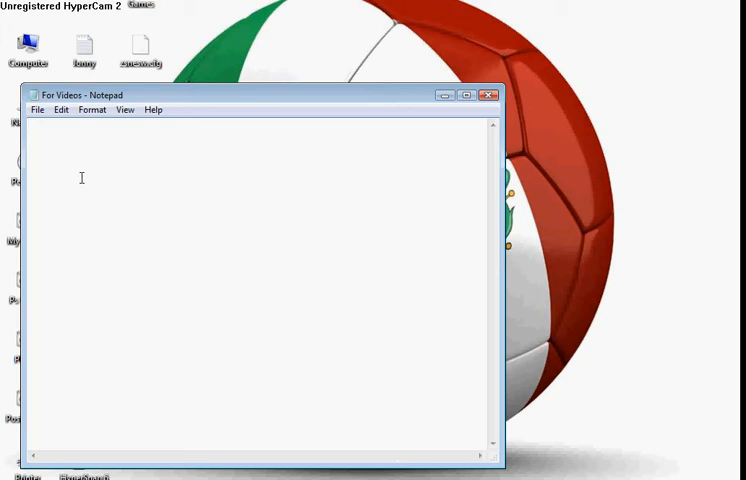
Step: Write the greeting 'HI YOUTUBE TODAY IM GOING TO SHOW U WHERE TO DOWNLOAD MOVIES'
type("HI")
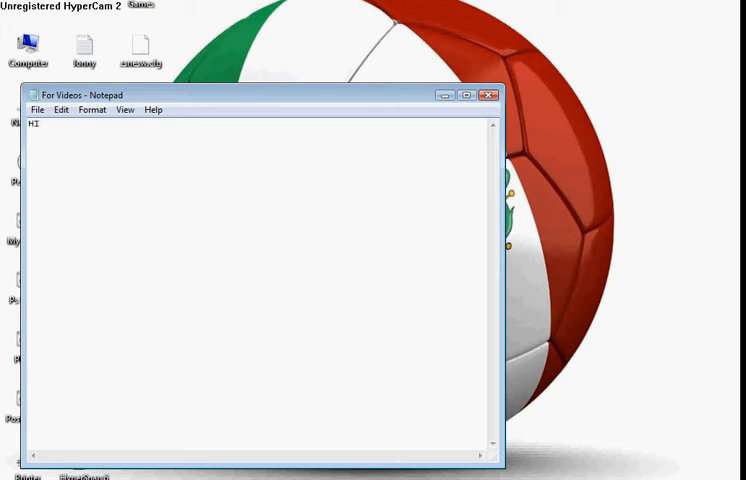
type("YOUTUBE")
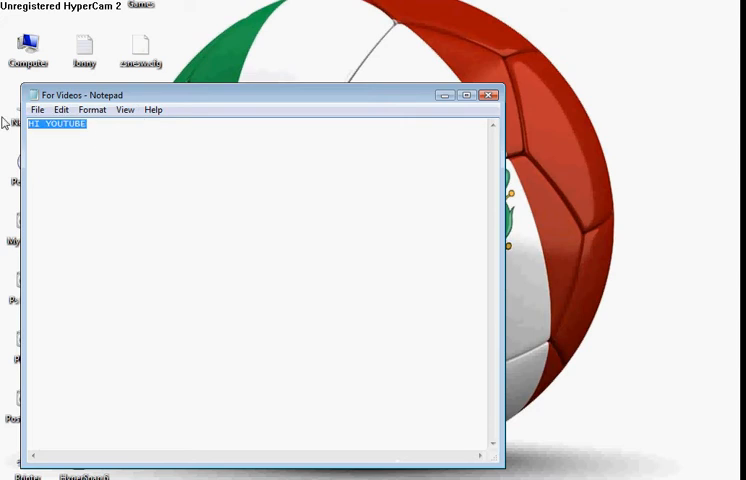
type("TODAY I")
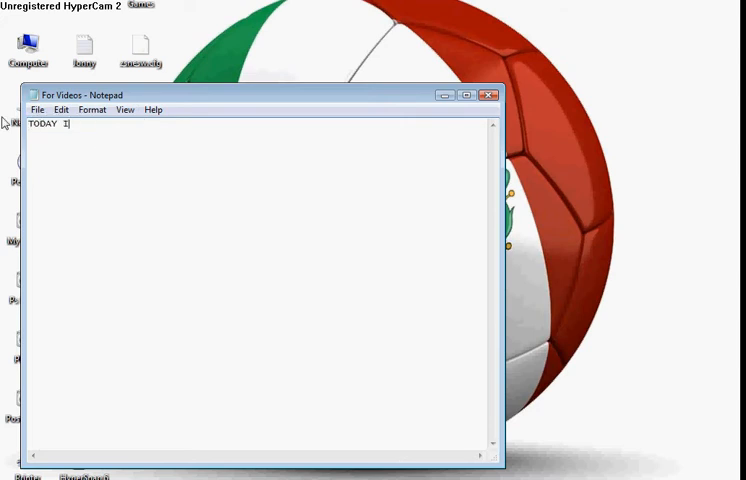
type("M GOI")
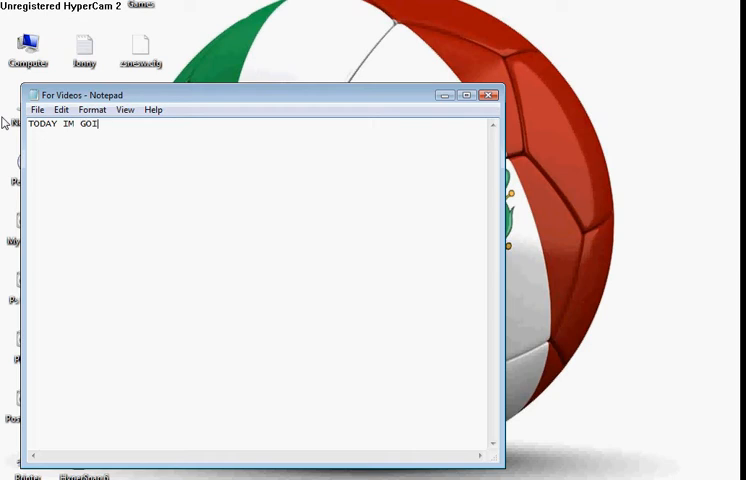
type("N TO")
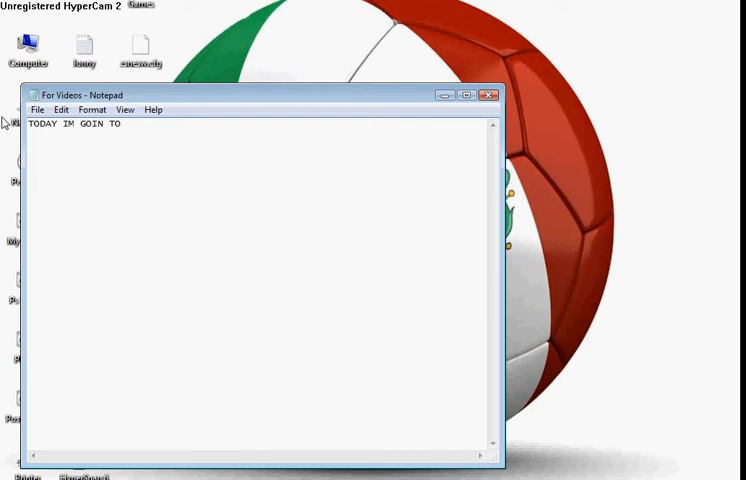
type("SHOW U")
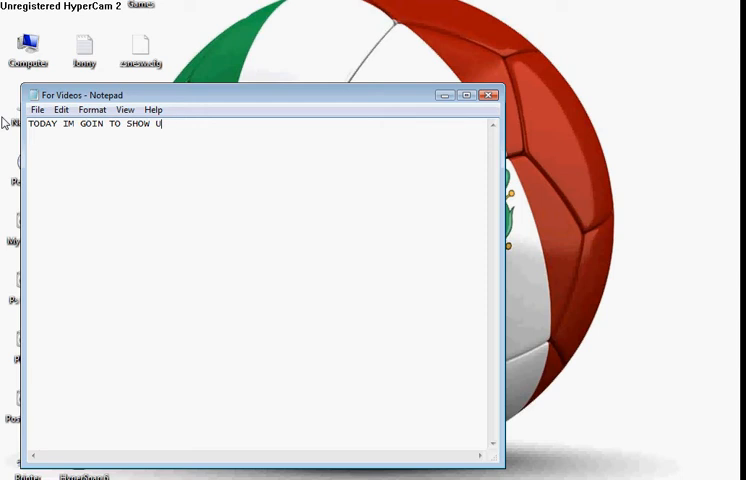
type("WHERE")
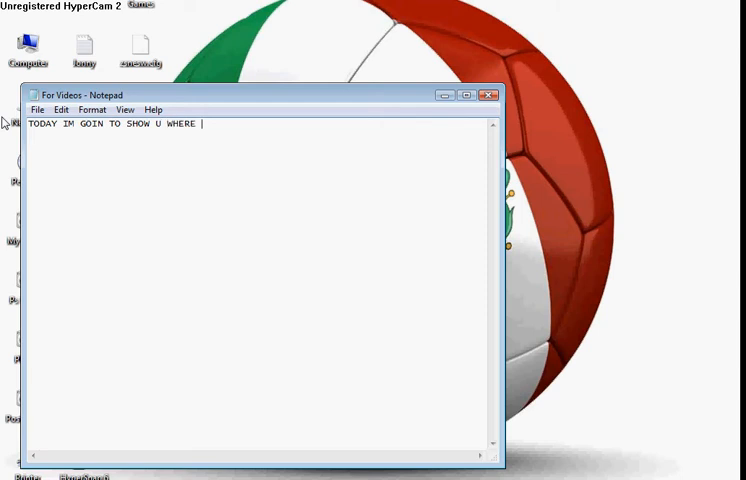
type("TO D")
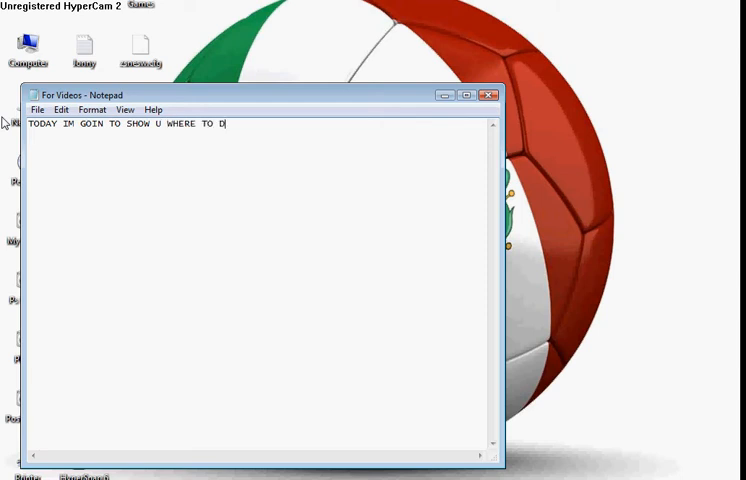
type("OWNLOAD M")
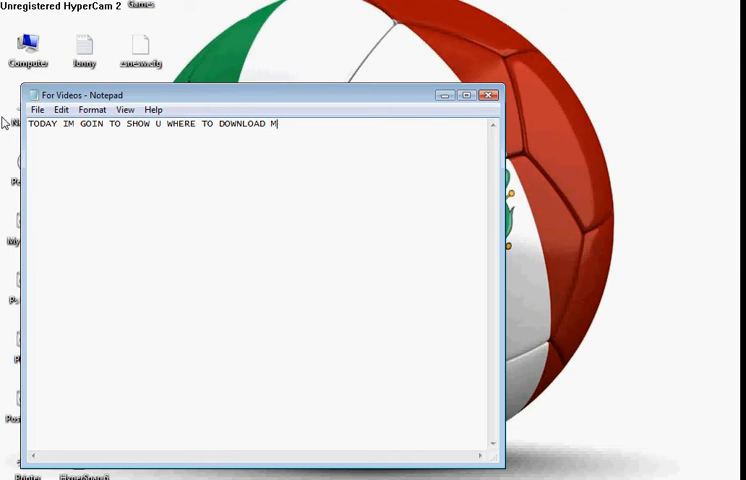
type("OVIE")
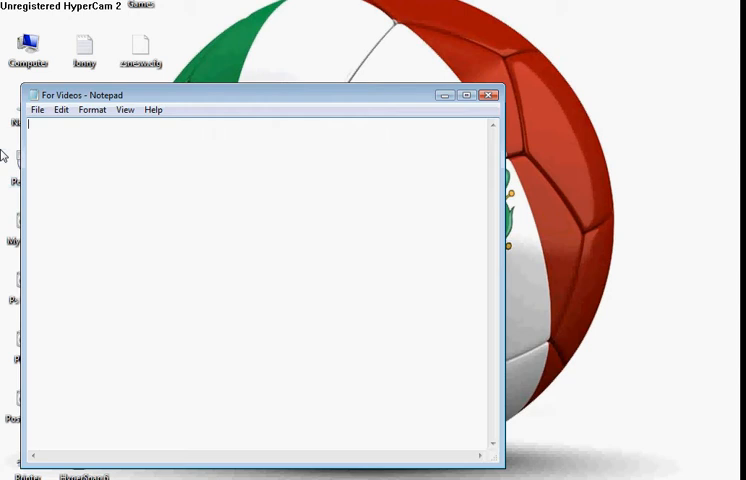
Step: Add that the movies are in Spanish or in English with Spanish subtitles
type("BUT I")
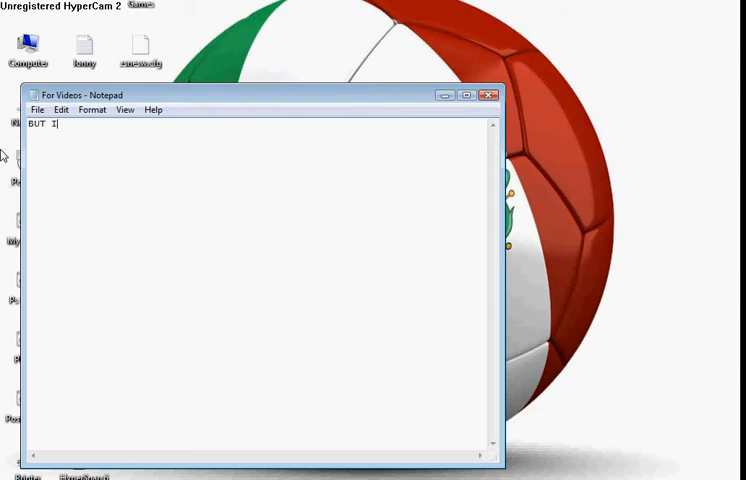
type("TH")
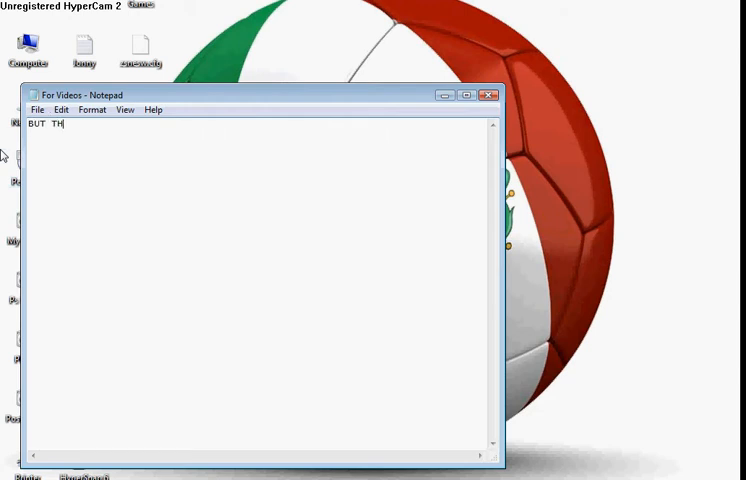
type("EY")
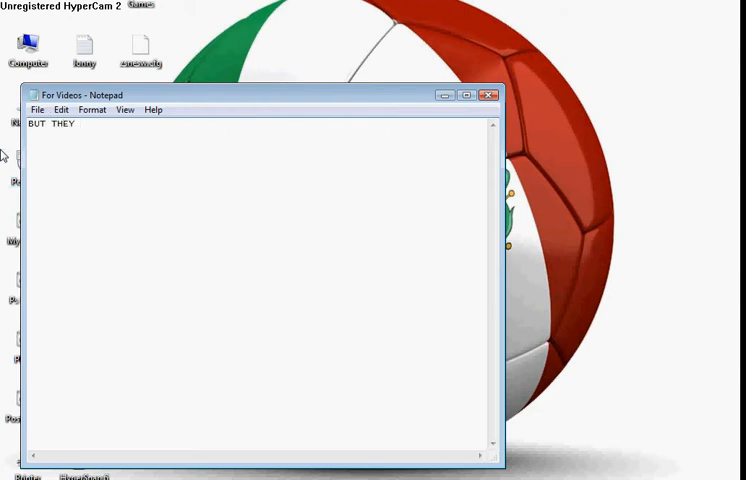
type("R ONLY IN")
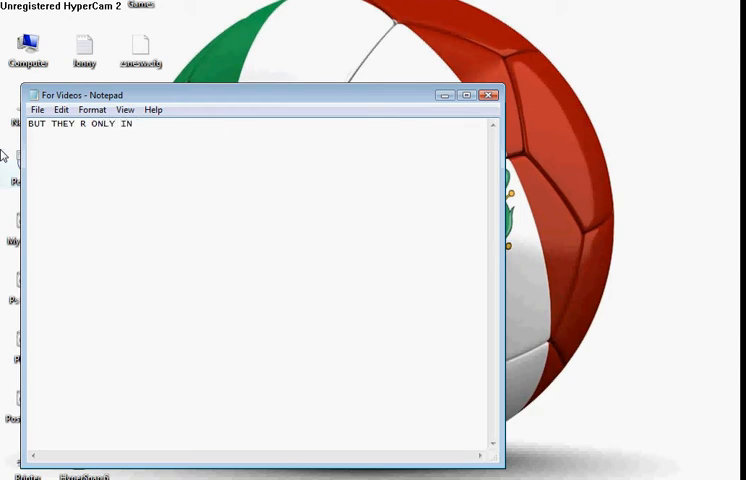
type("SPANI")
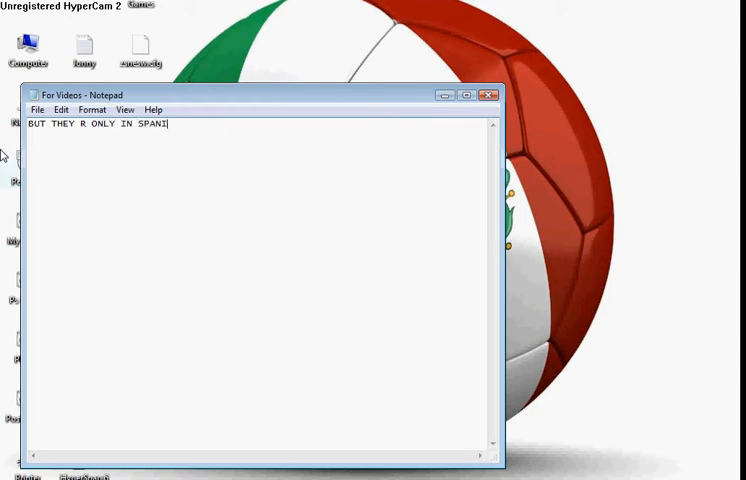
type("SH")
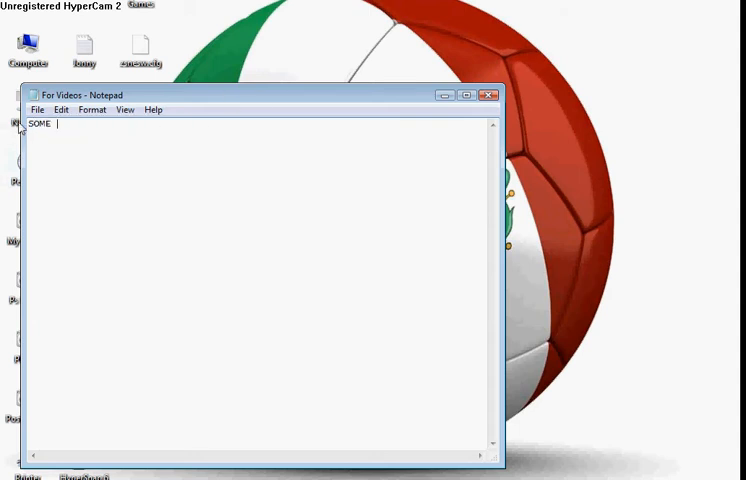
type("R IN IN")
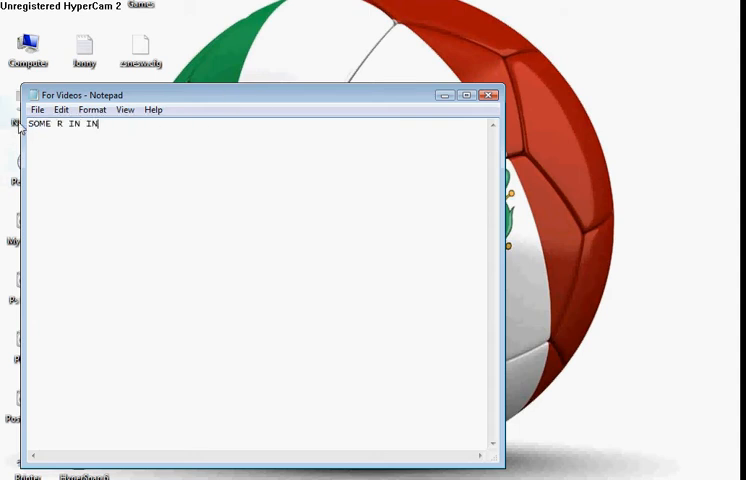
type("GLI")
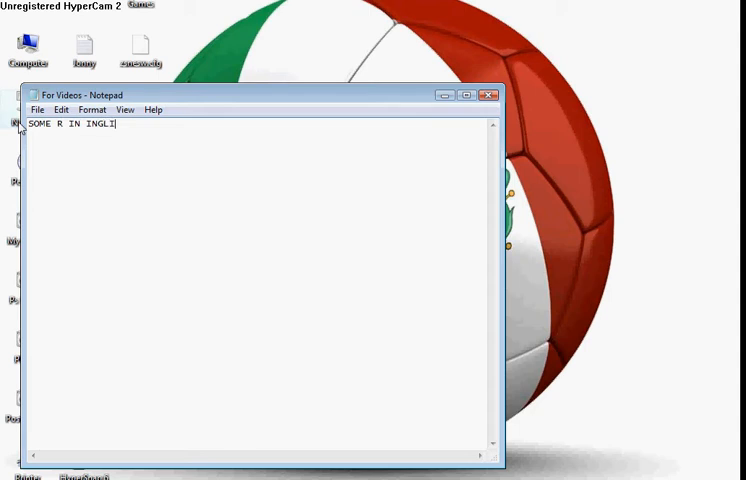
type("SH WI")
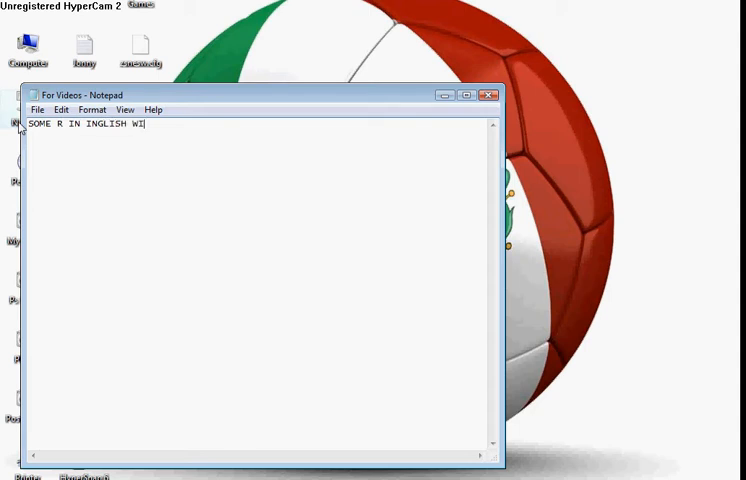
type("TH SPAN")
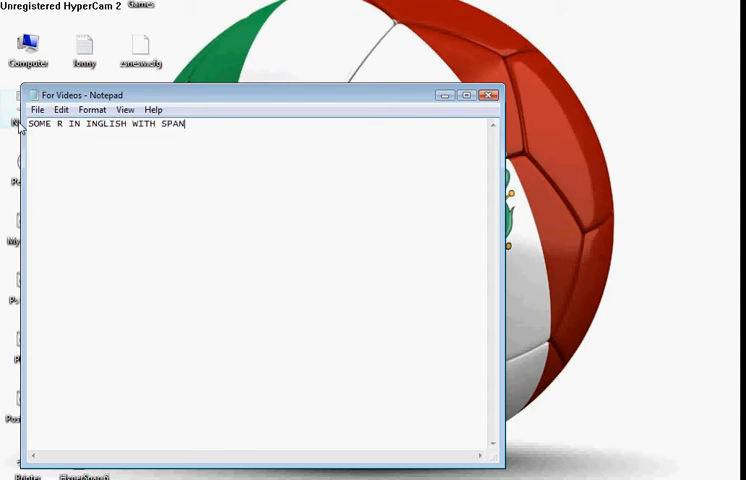
type("ISH SU")
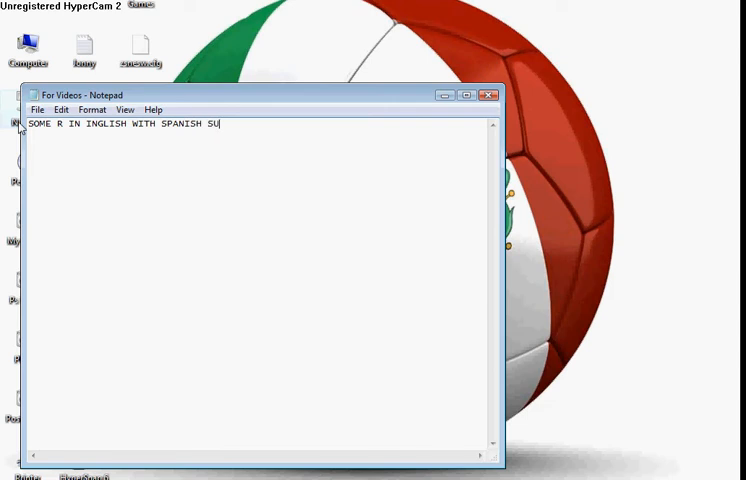
type("BTI")
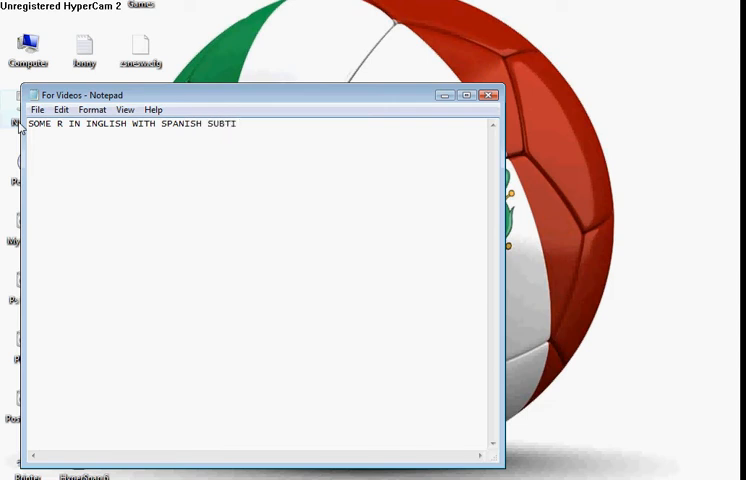
type("TLES")
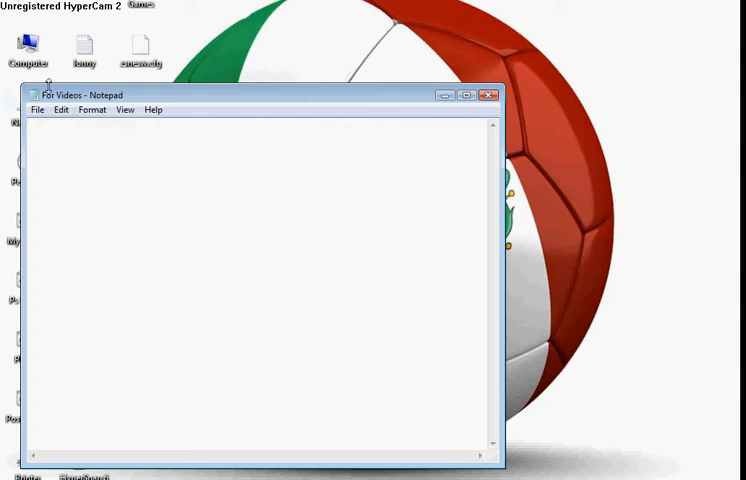
Step: Finish the note with 'OK THE SITE IS IN THE DESCRIPTION'
type("OK")
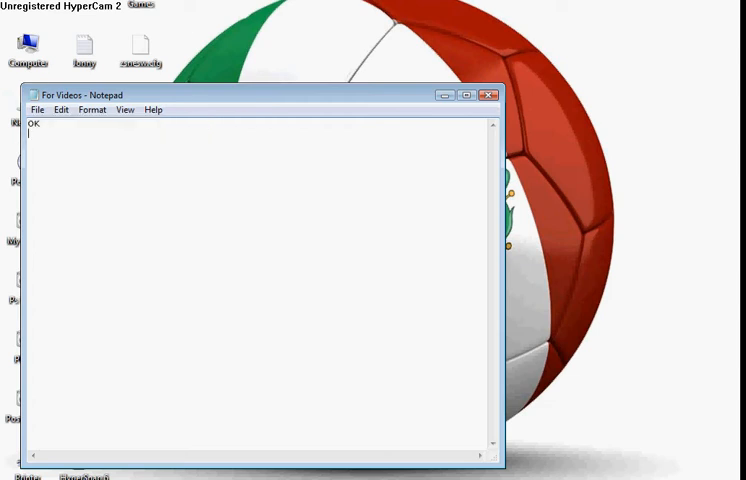
type("THE")
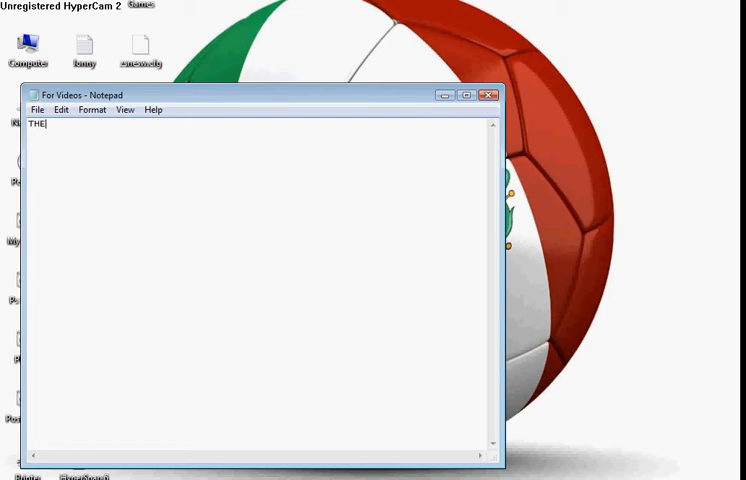
type("\" SI\"")
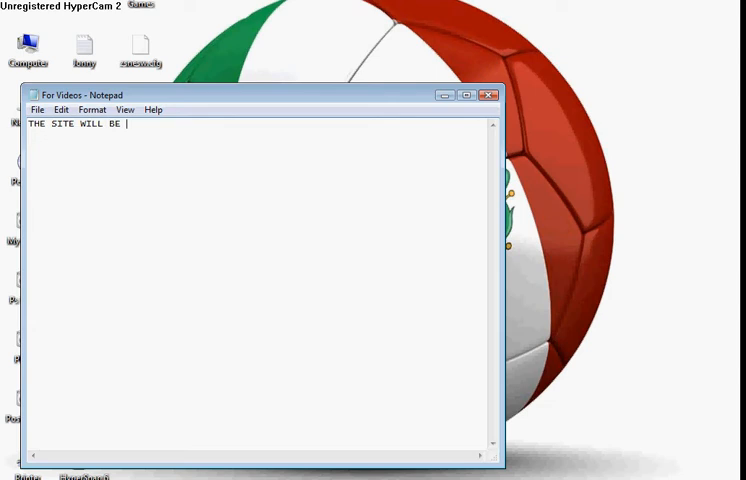
type("IN THE")
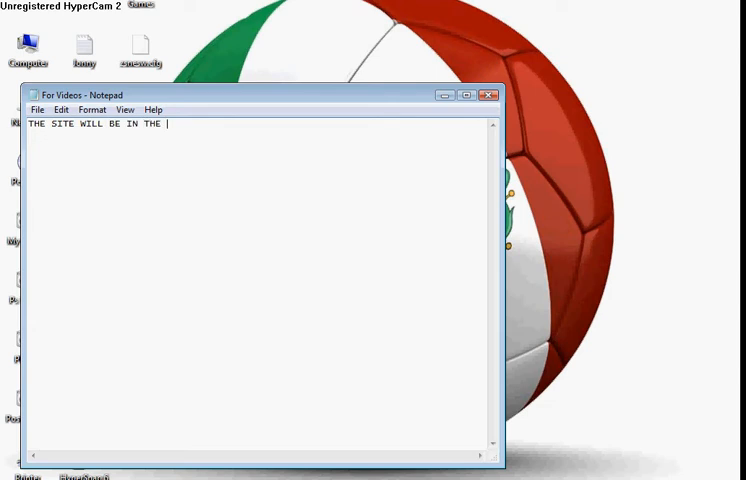
type("DES")
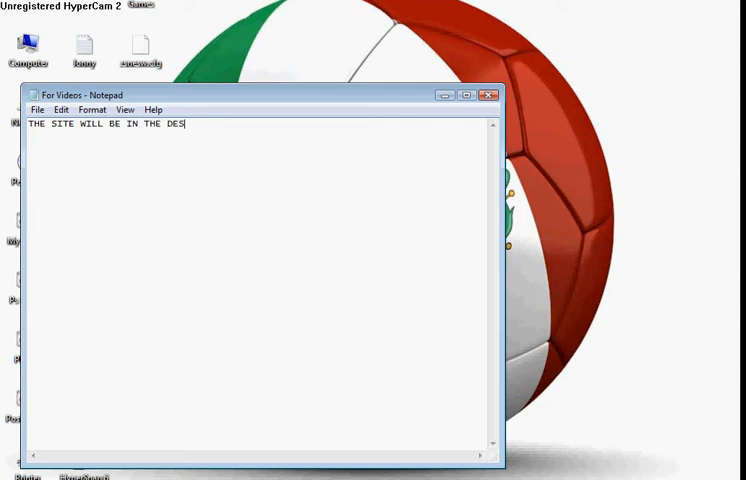
type("C")
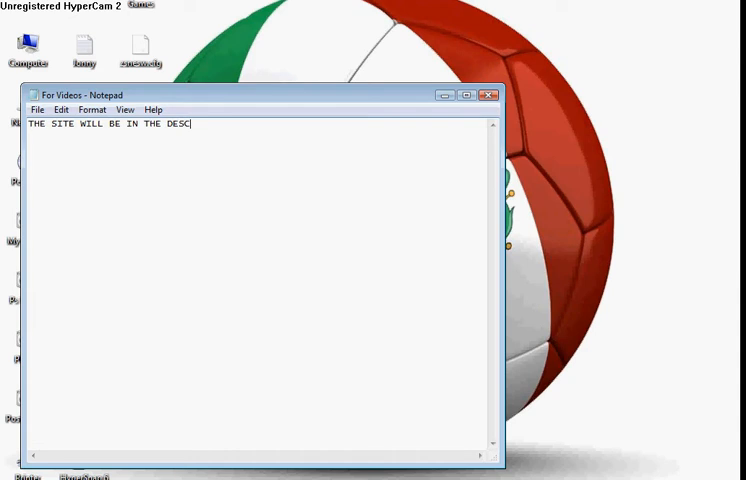
type("RIBTIO")
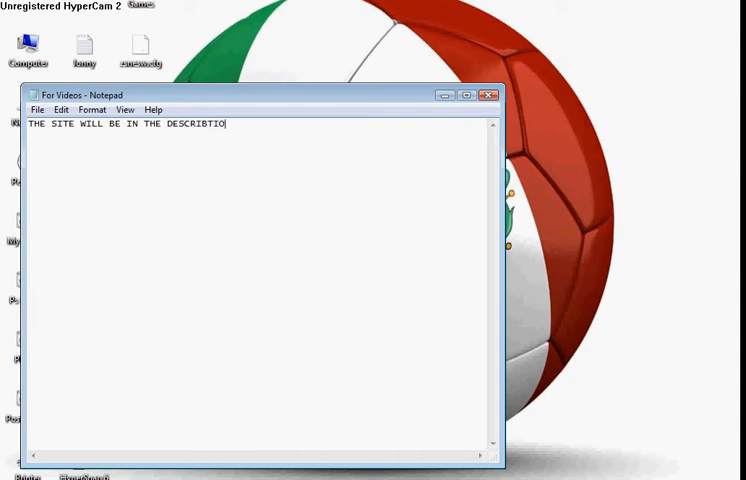
type("N")
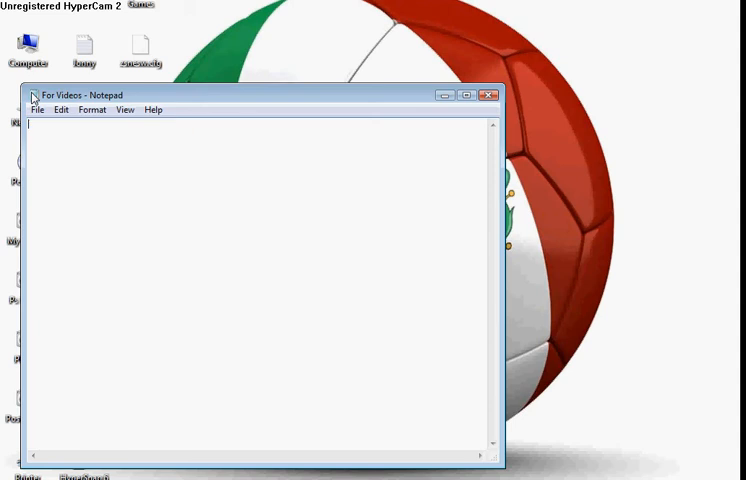
Step: Bring CineTube's Todas las Películas list forward and scroll down through the titles
left_click(488, 96)
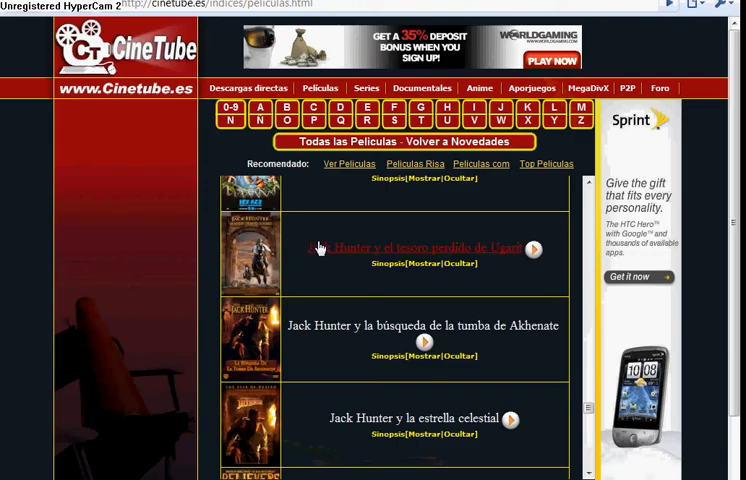
scroll("down", 3)
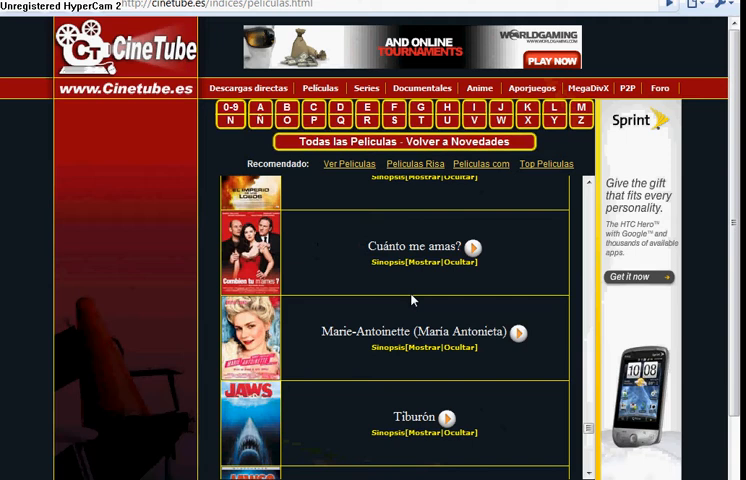
scroll("down", 3)
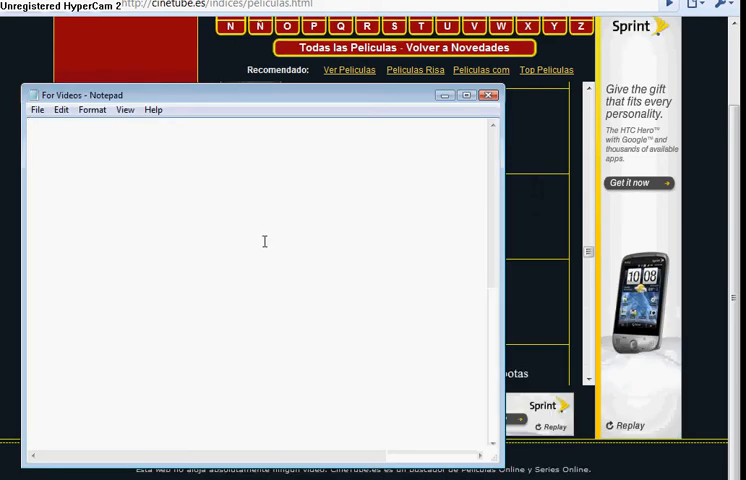
Step: Write 'U CAN GET OLD AND NEW MOVIES' in the note, then erase it
type("U CAN")
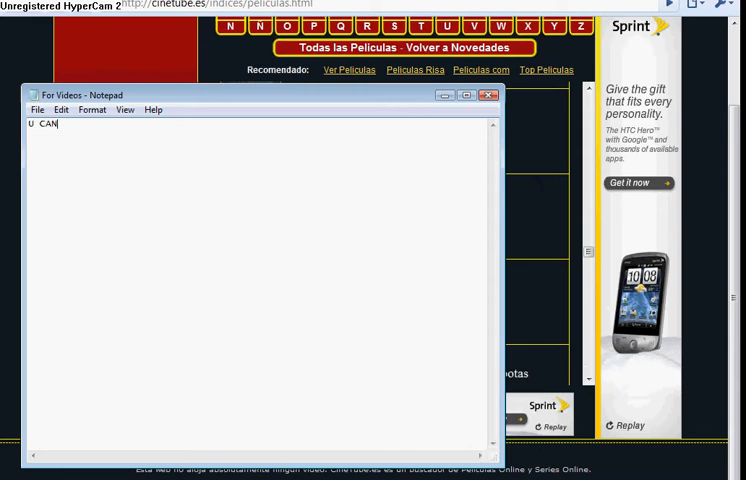
type("GET")
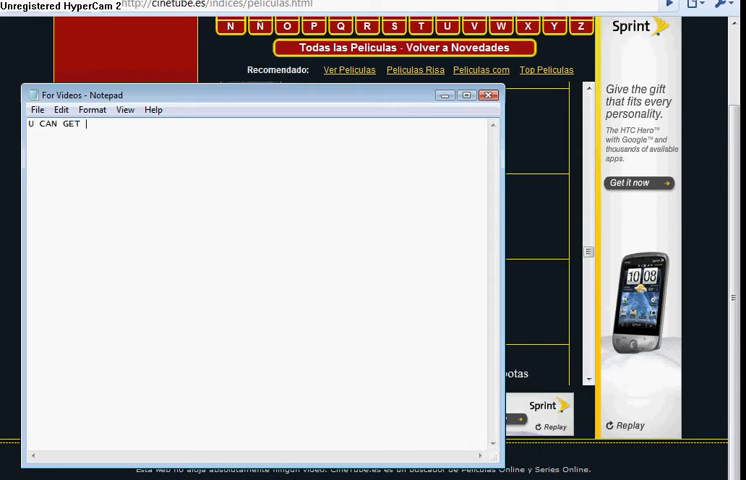
type("OLD A")
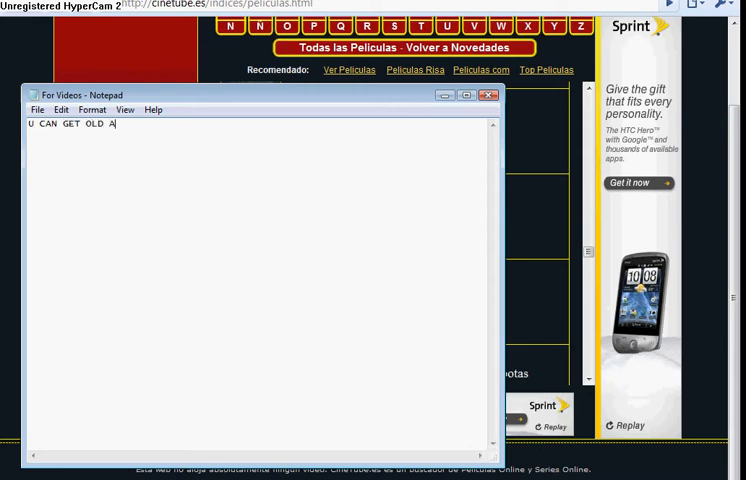
type("ND NEW M")
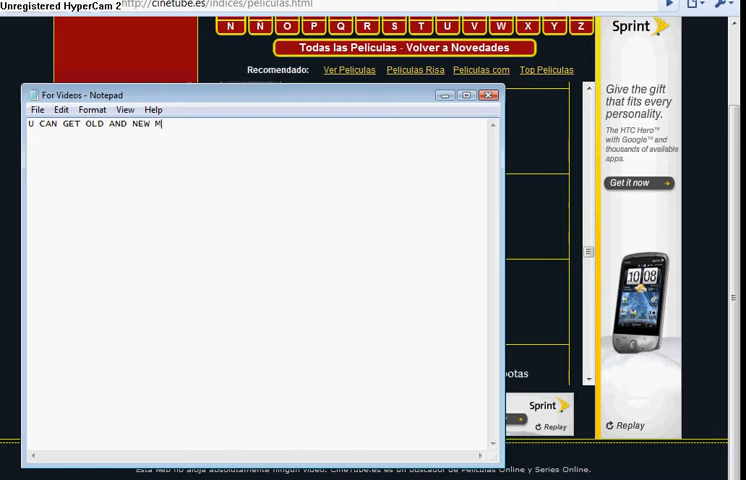
type("OVIES")
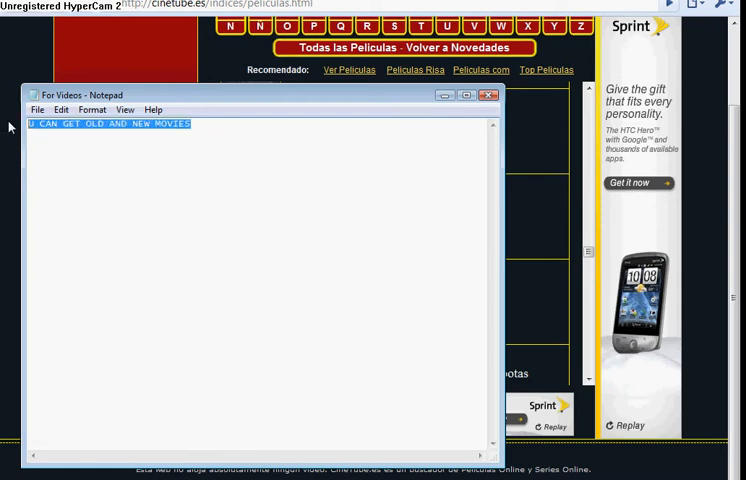
key("Delete")
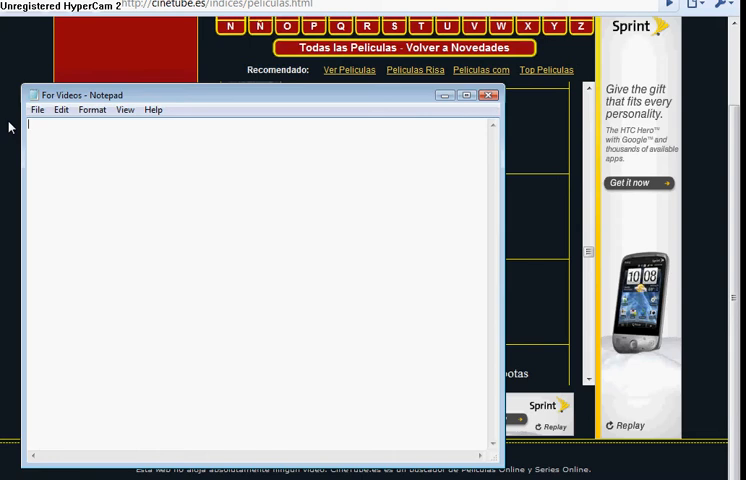
Step: Write 'U NEVER KNOW WAT U MIGHT FIND (:' in the note
type("U NEVER KNOE")
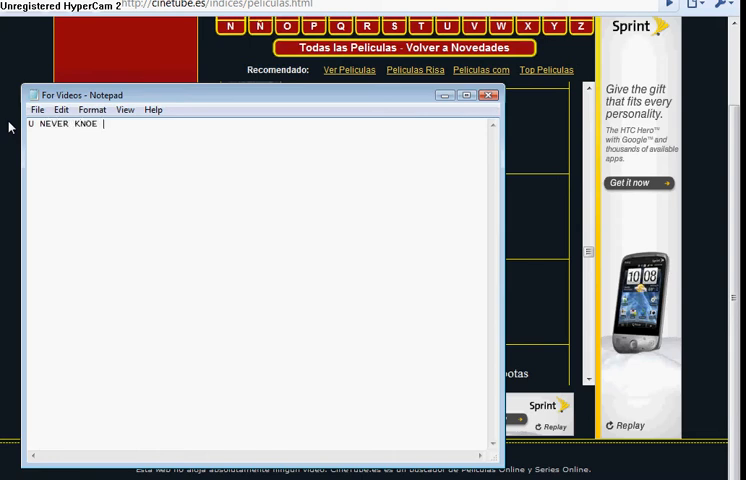
key("Backspace")
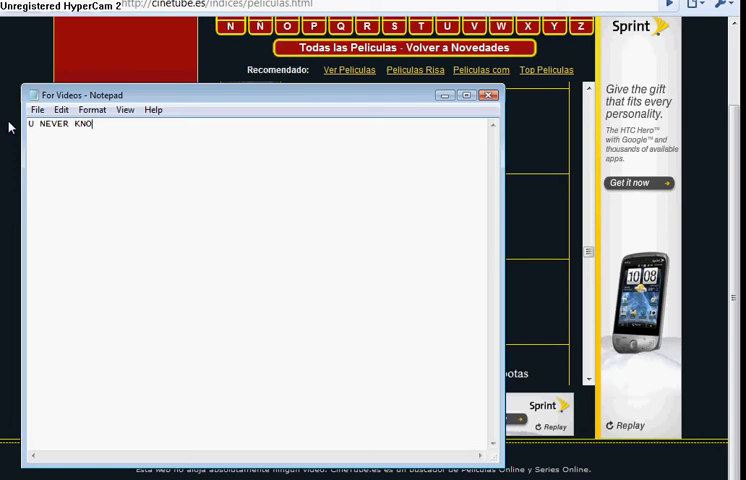
type("W WAT")
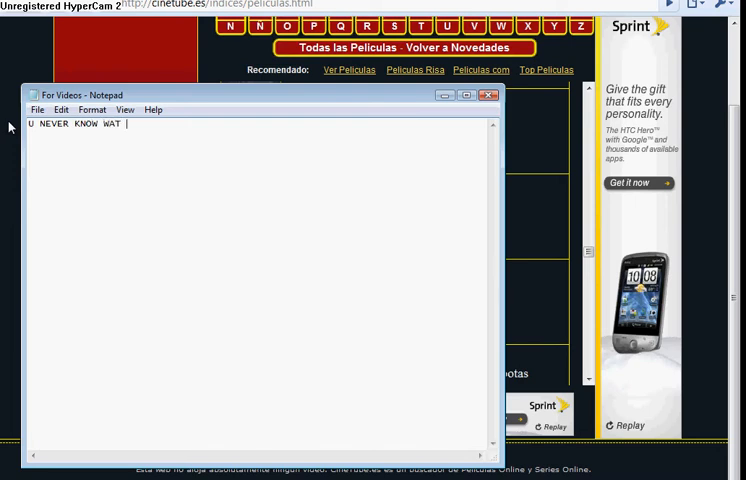
type("U MIGHT")
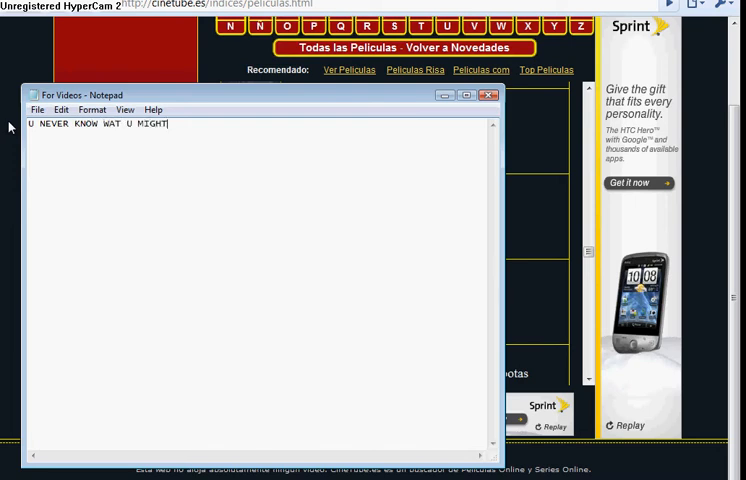
type("FIN")
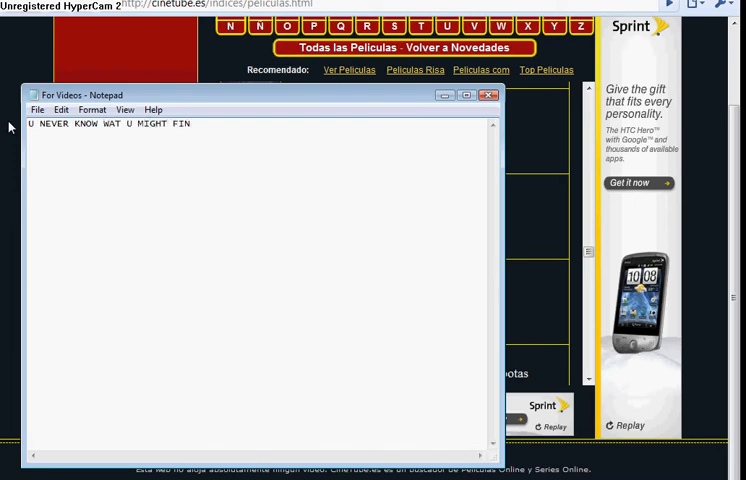
type("D")
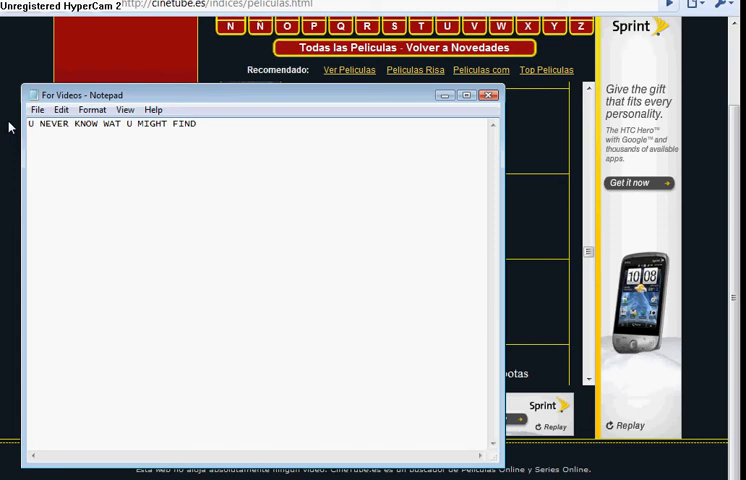
type("(:")
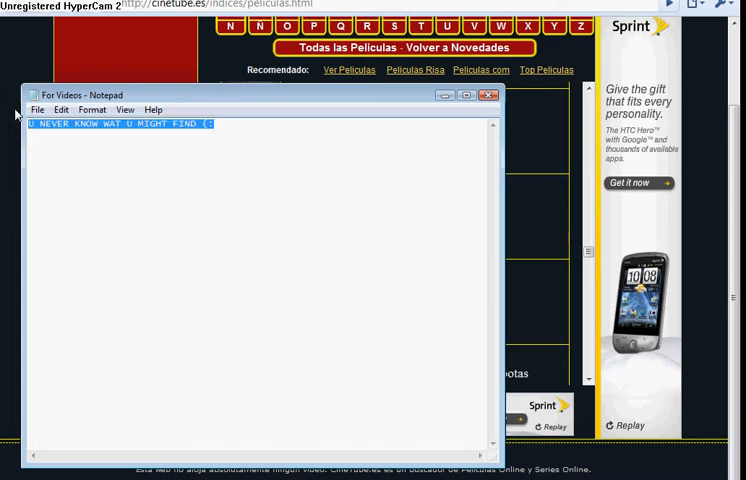
Step: Return to the CineTube movie list and filter it to titles starting with S
left_click(492, 94)
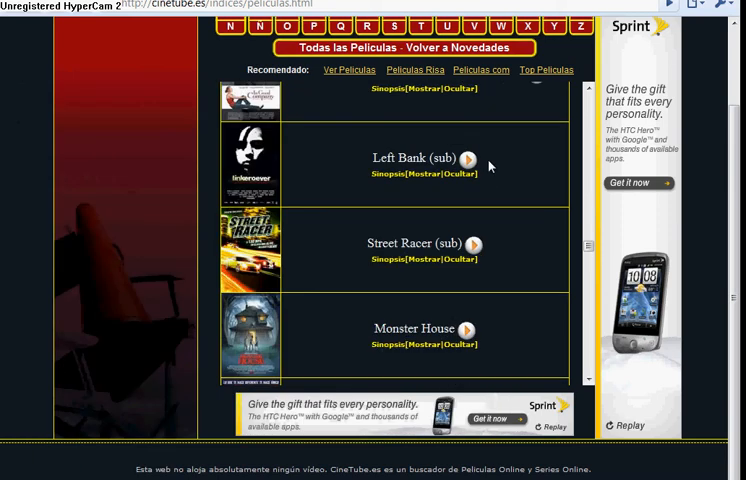
scroll("up", 3)
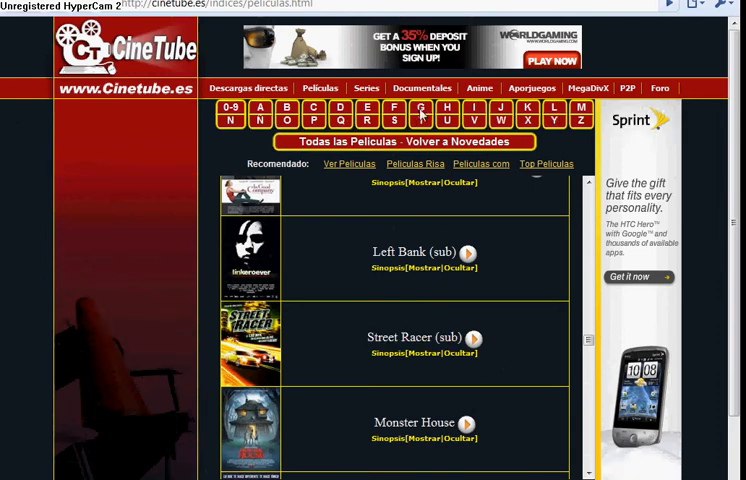
left_click(422, 112)
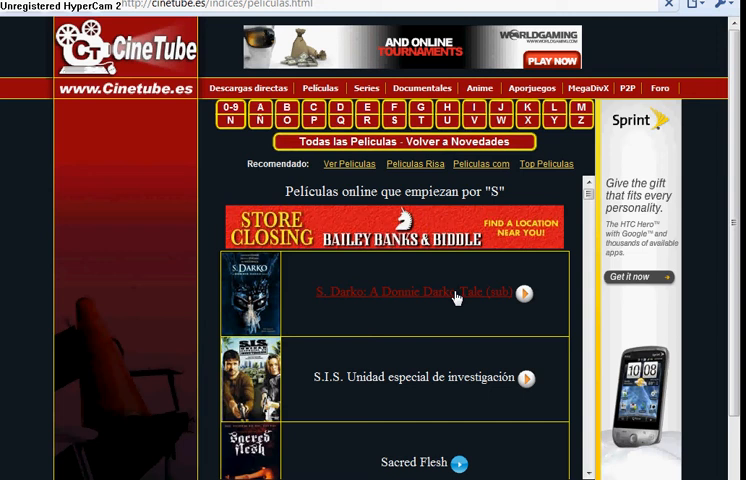
Step: Scroll down through the S titles to Spider-Man and open a movie's page
scroll("down", 3)
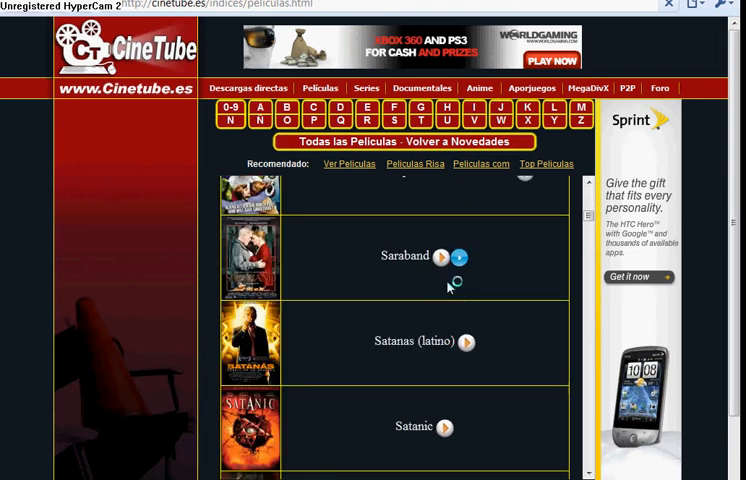
scroll("down", 3)
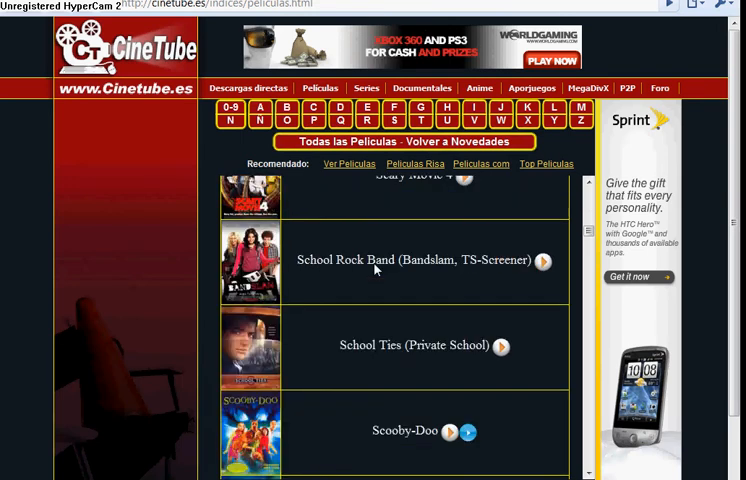
scroll("down", 3)
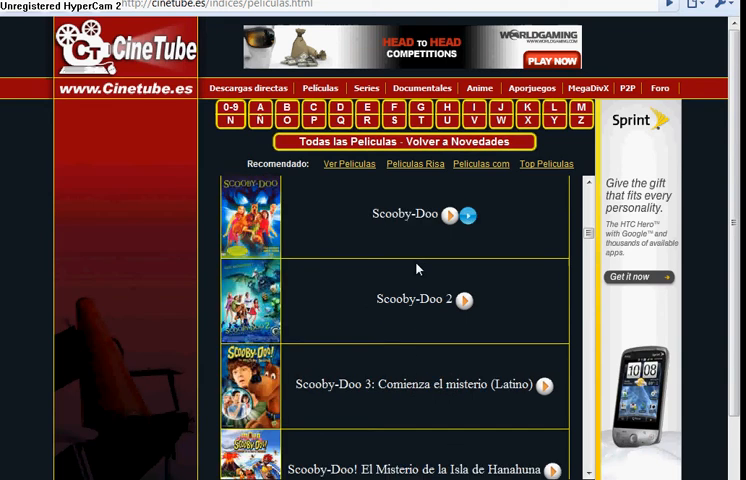
scroll("down", 3)
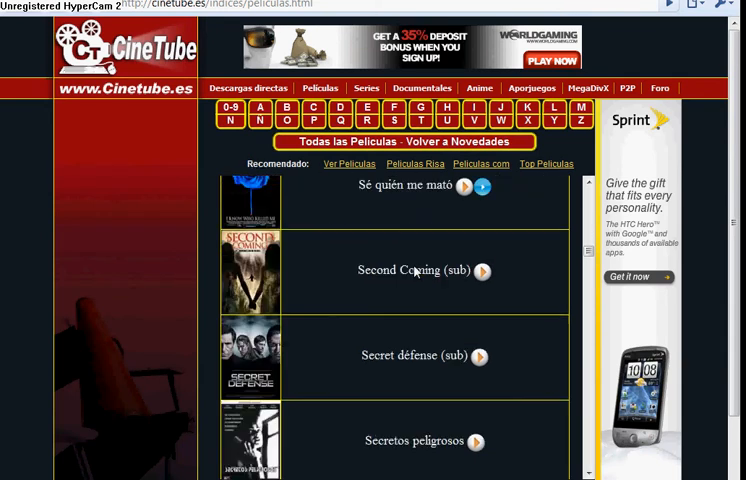
scroll("down", 3)
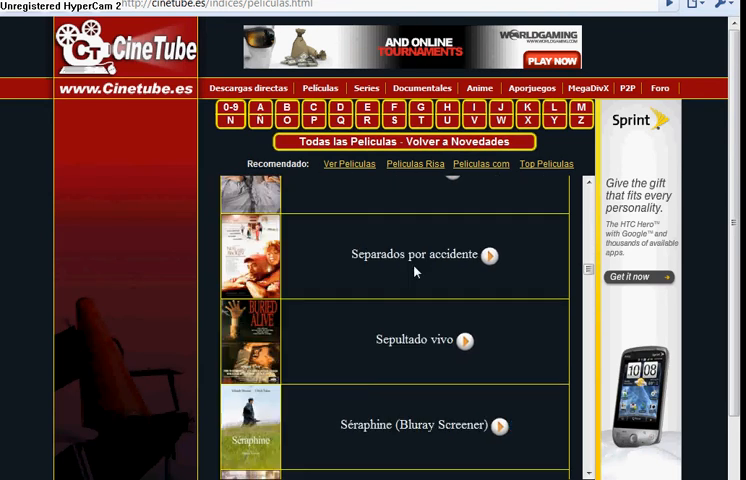
scroll("down", 3)
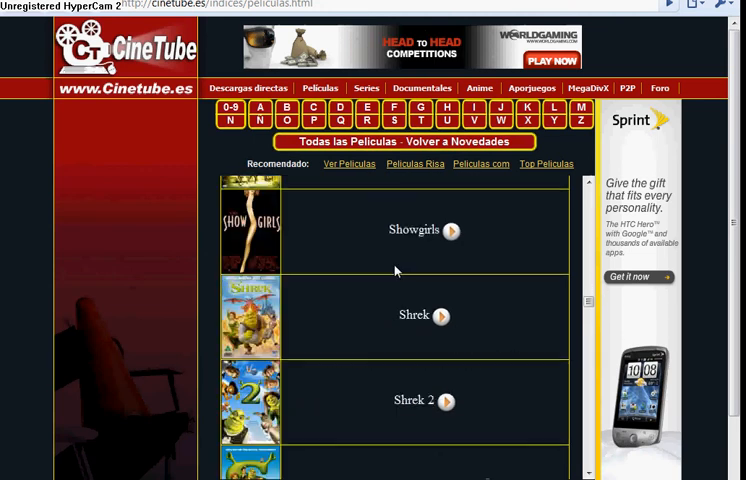
scroll("down", 3)
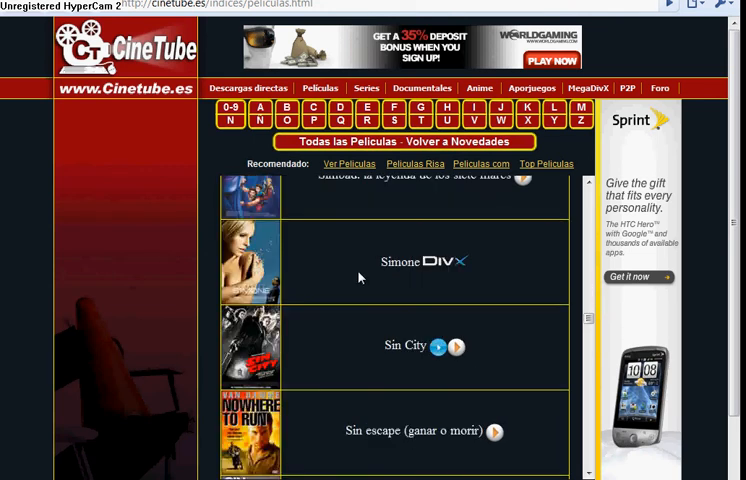
scroll("down", 3)
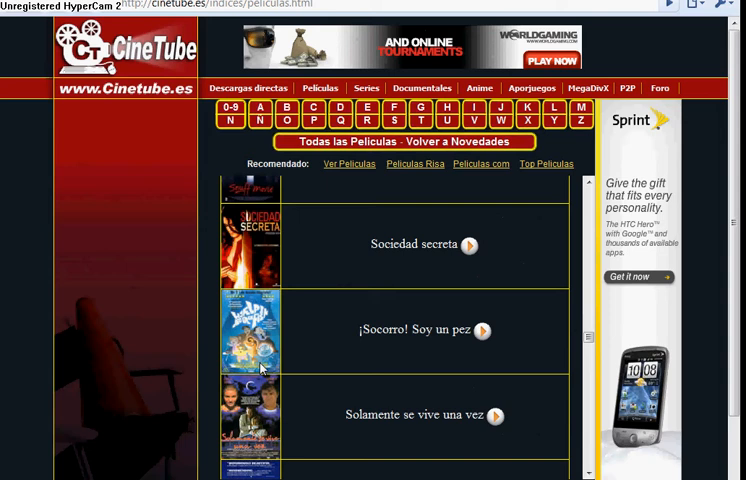
scroll("down", 3)
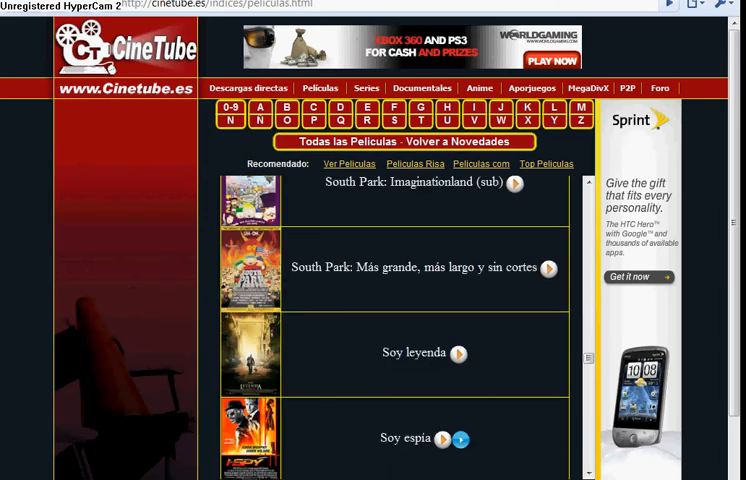
scroll("down", 3)
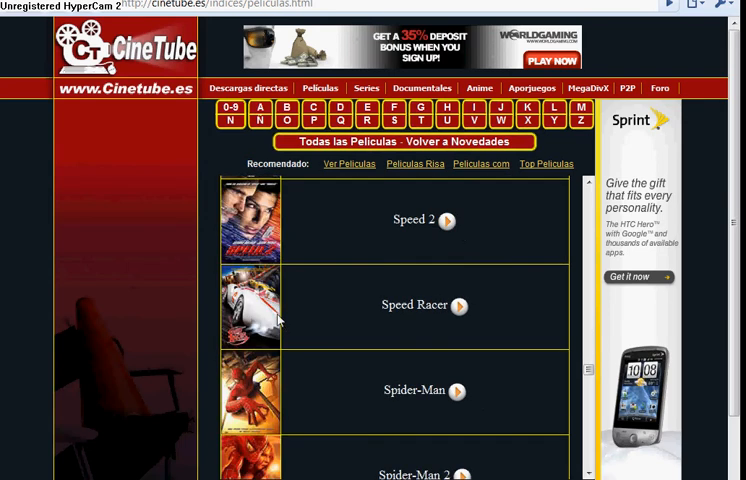
scroll("down", 3)
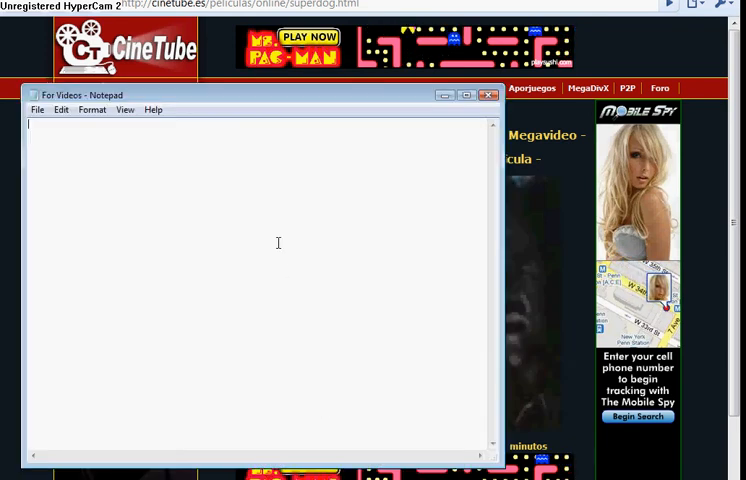
Step: Write 'MAKE SURE THE MOVIE UR BOUT TO DOWNLOAD HAS THIS SIGN' in the note
type("CLIC")
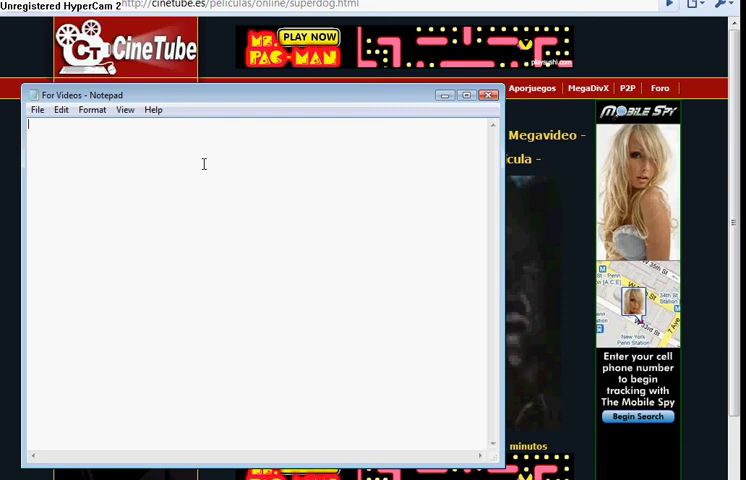
type("WAI")
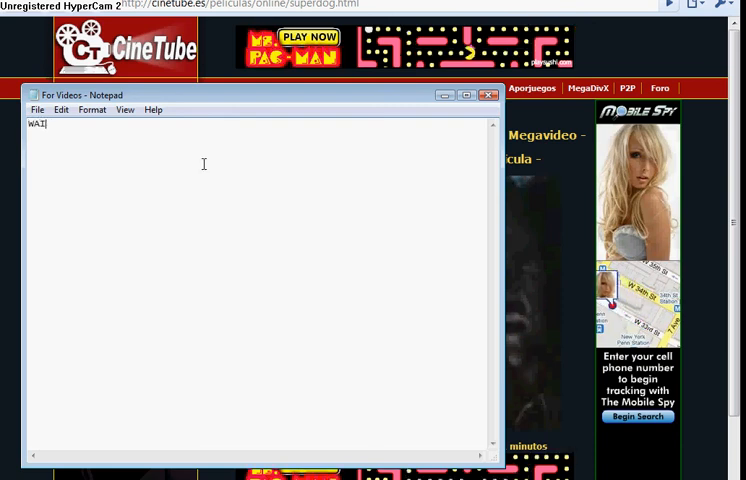
type("MAKE")
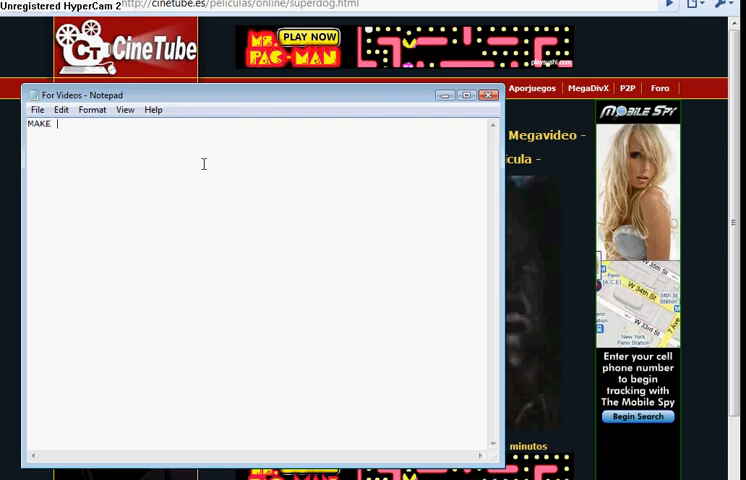
type("SURE THE MOVIE U")
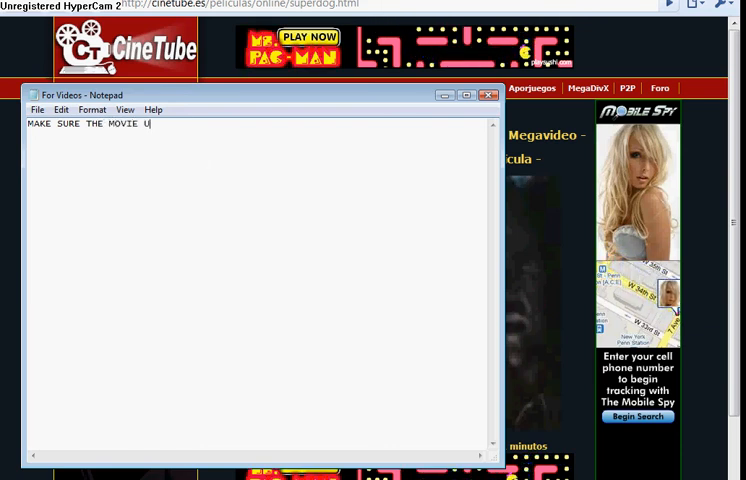
type("R BOUT")
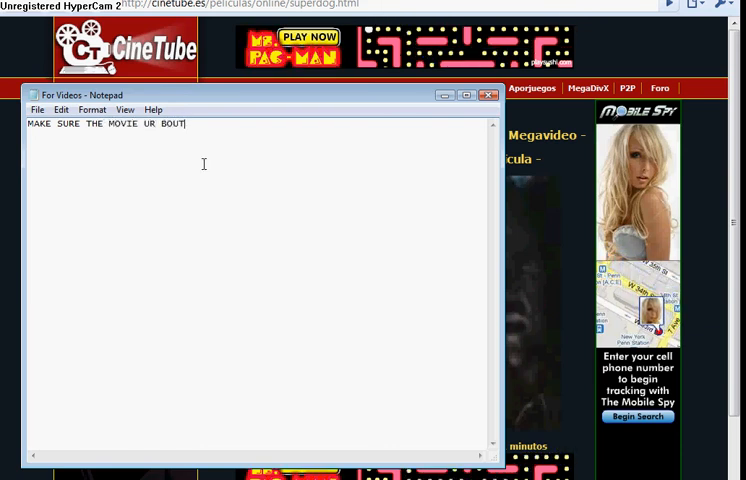
type("TO DOWNLOAD")
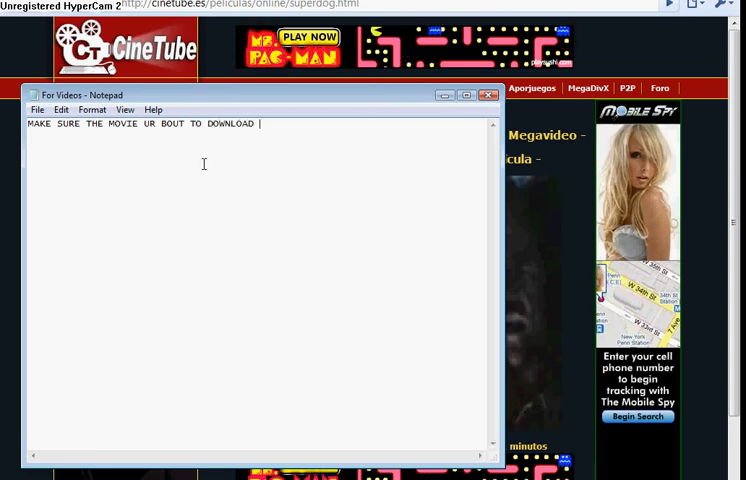
type("HAS")
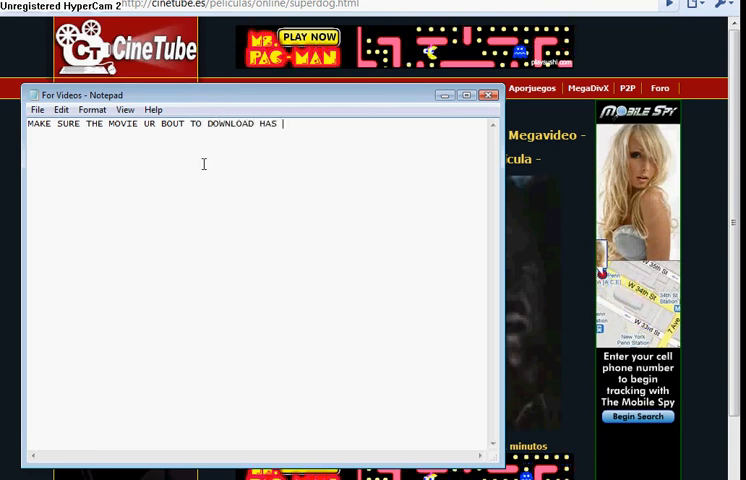
type("THIS SI")
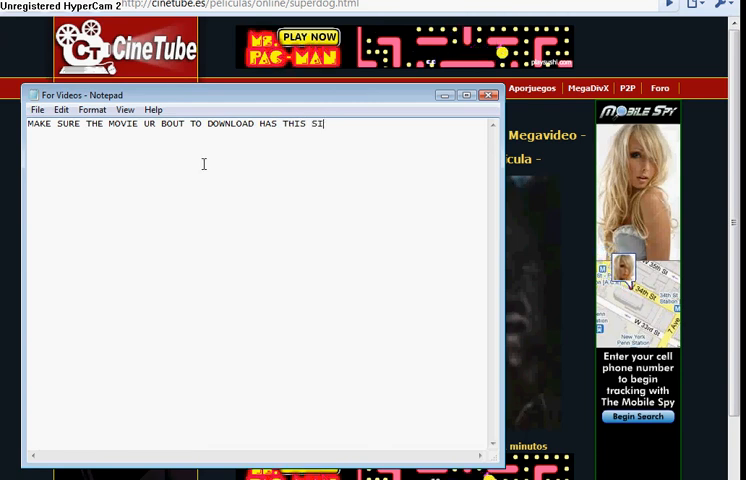
type("GN")
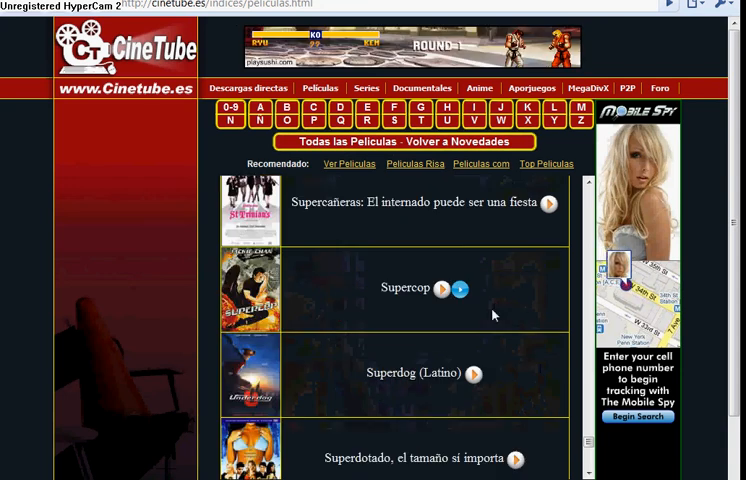
mouse_move(484, 372)
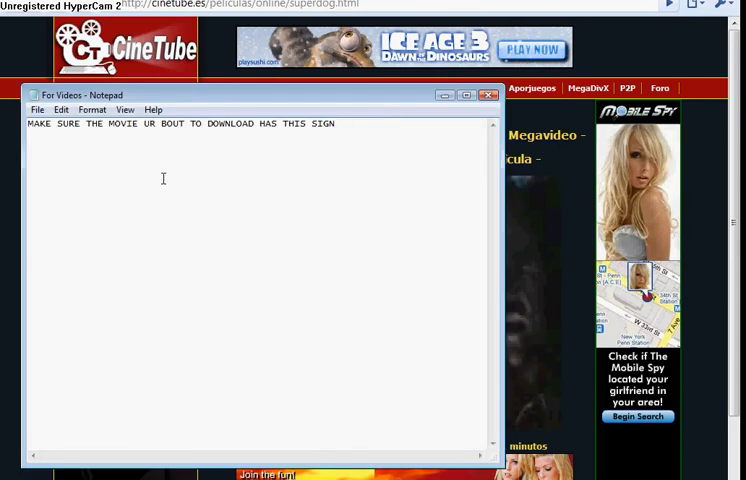
Step: Replace the warning with a new line beginning 'CLICK ON THE SECO…'
type("CLICK ON TH")
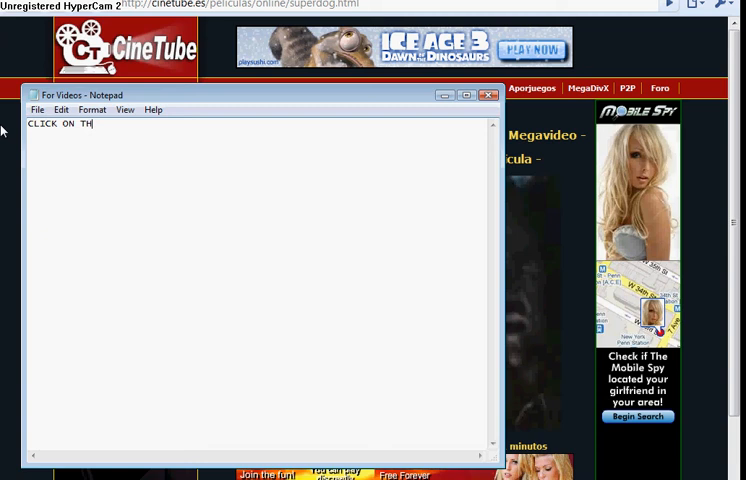
type("E SECO")
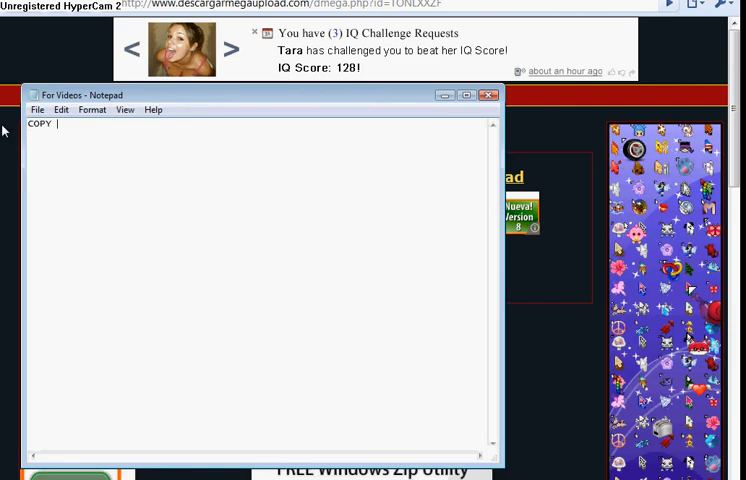
Step: Complete the note as 'COPY AND PASTE' and bring the download page forward
type("AND PA")
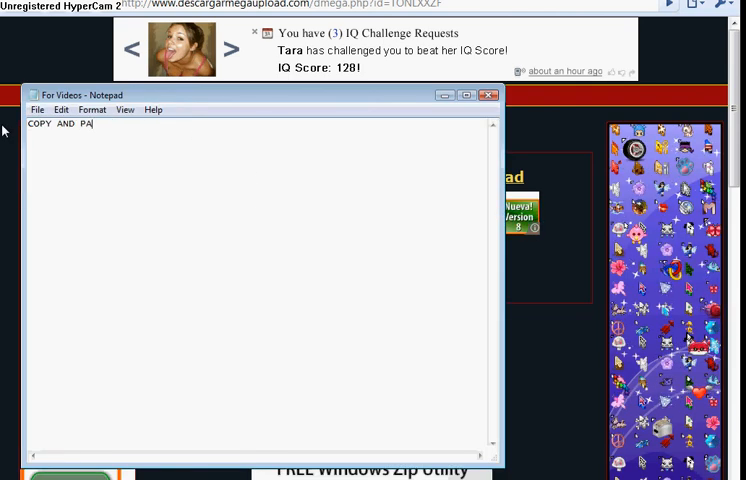
type("STE")
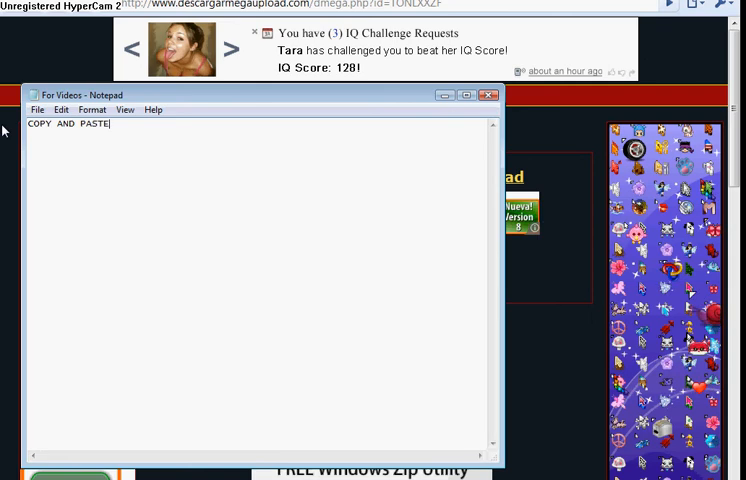
left_click(484, 96)
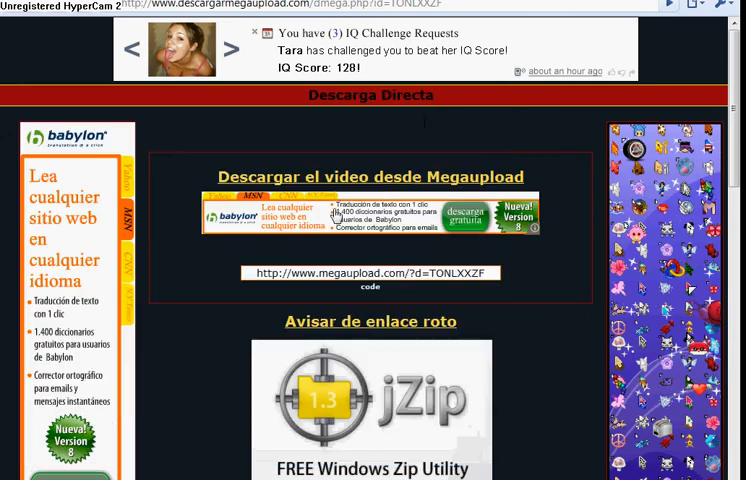
Step: Copy the Megaupload link from the page for pasting into the address bar
right_click(372, 272)
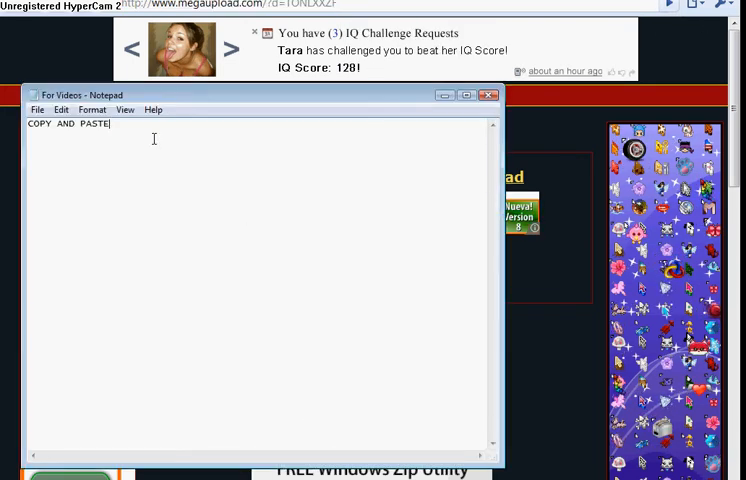
Step: Write 'CLICK ON THE BLUE THING' and 'NOT ENTER!!!' in the note
type("CLICK ON TH")
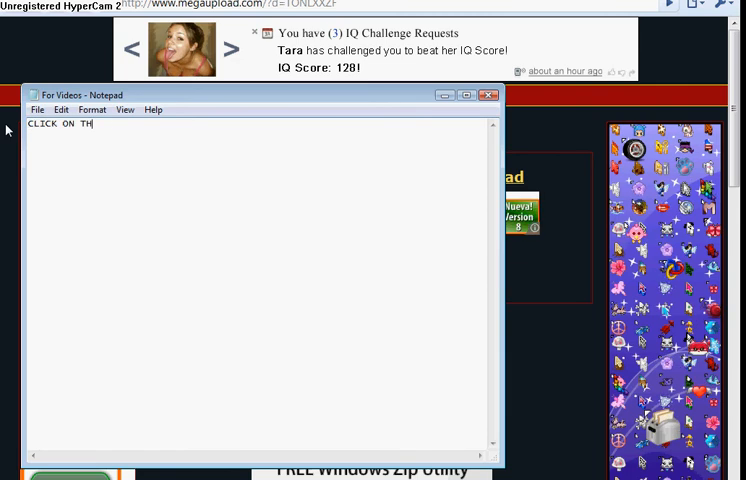
type("E BLUE")
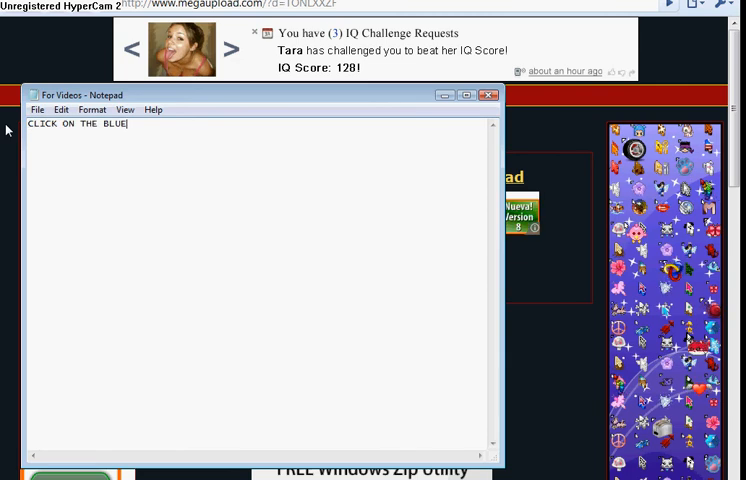
type("THING")
type("NOT ENTE")
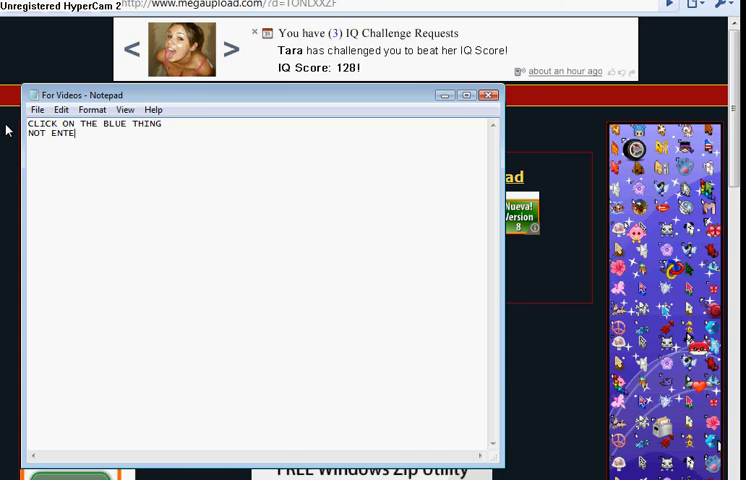
type("!!!")
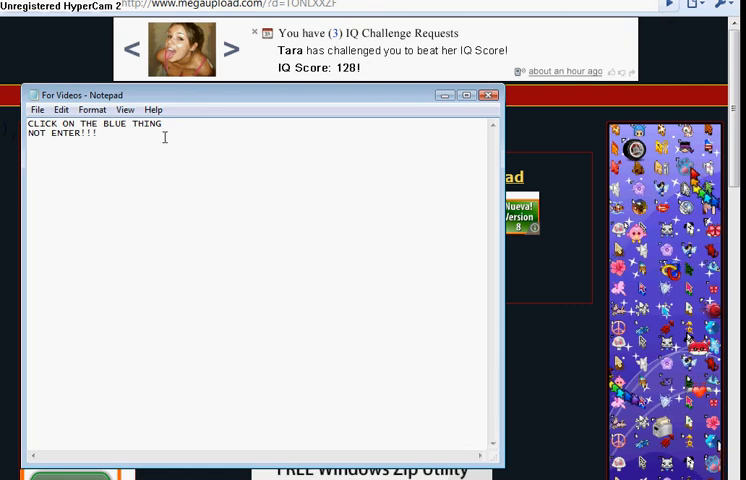
Step: Overwrite both lines with a backslash and load the pasted Megaupload link
double_click(146, 122)
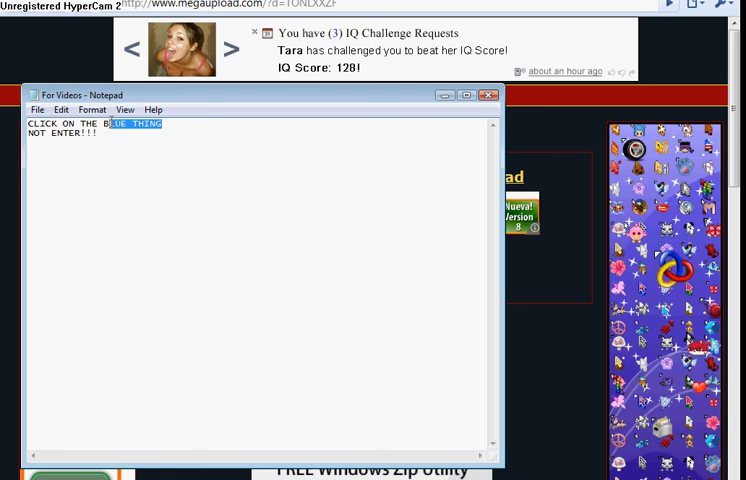
triple_click(90, 122)
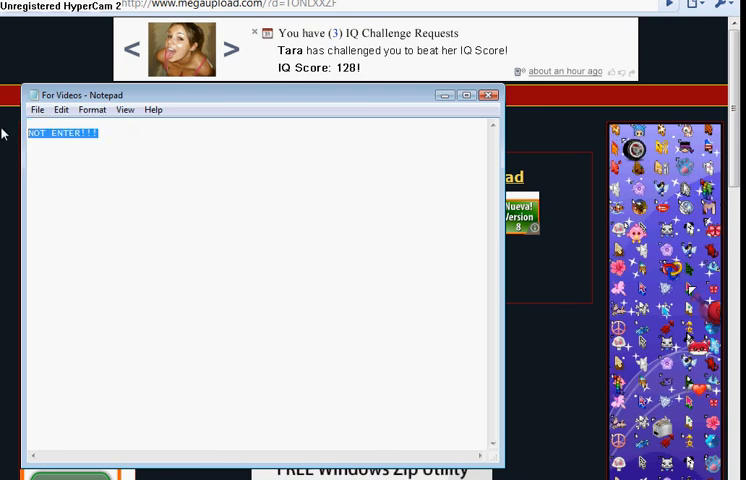
type("\\")
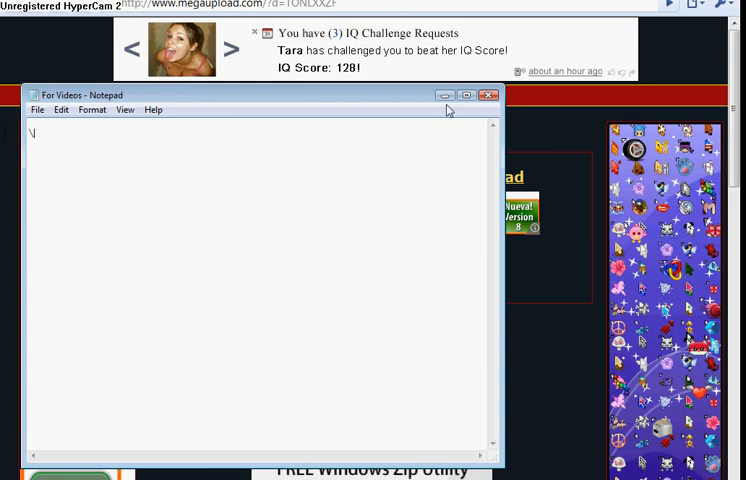
left_click(490, 94)
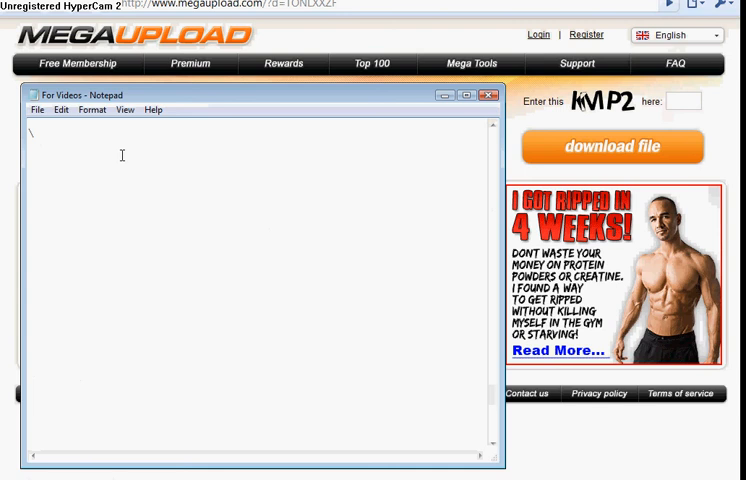
Step: Write 'TYPE IN THE LETTERS' in the note over the Megaupload page
type("TYPE")
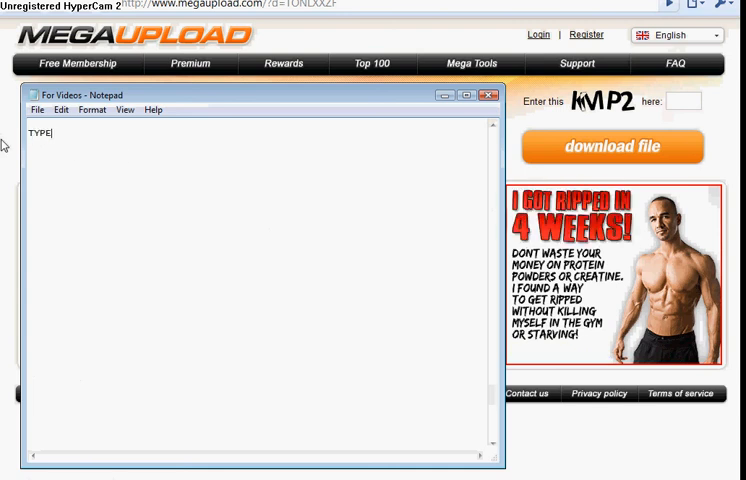
type("IN")
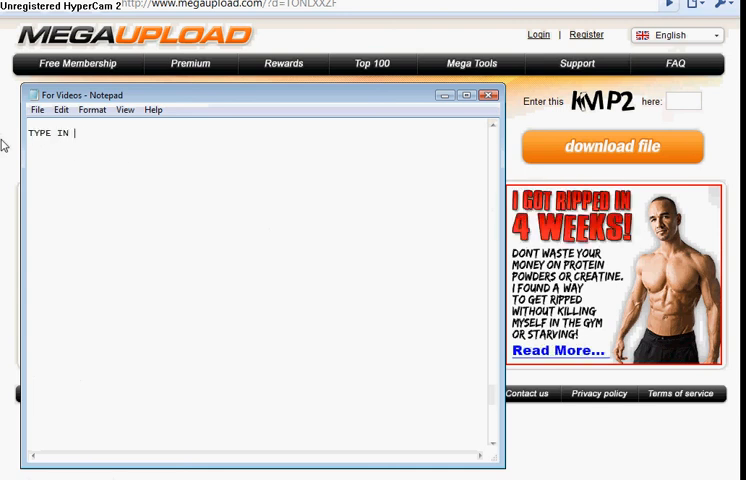
type("THE LET")
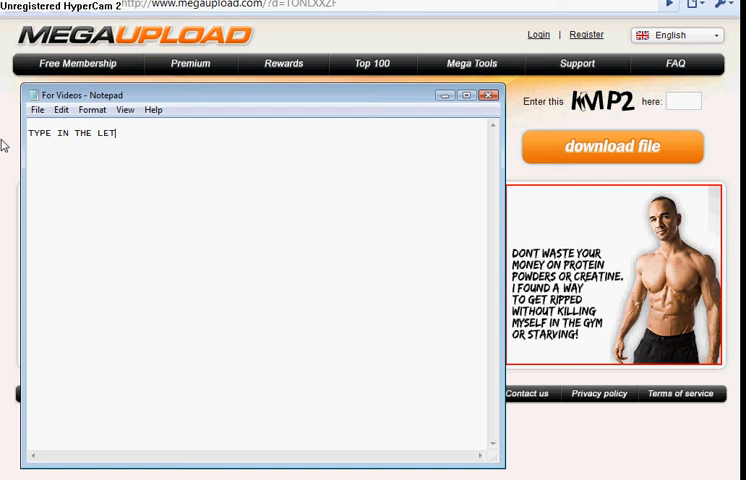
type("TERS")
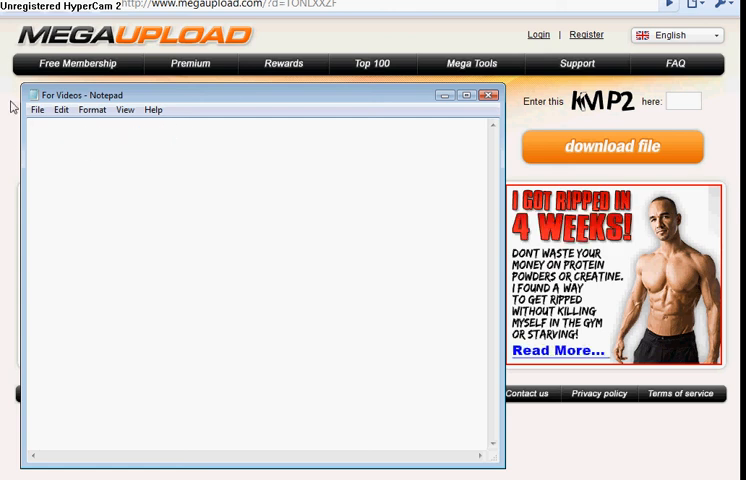
Step: Enter the captcha letters on the Superdog.wmv Megaupload page and request the file download
left_click(484, 94)
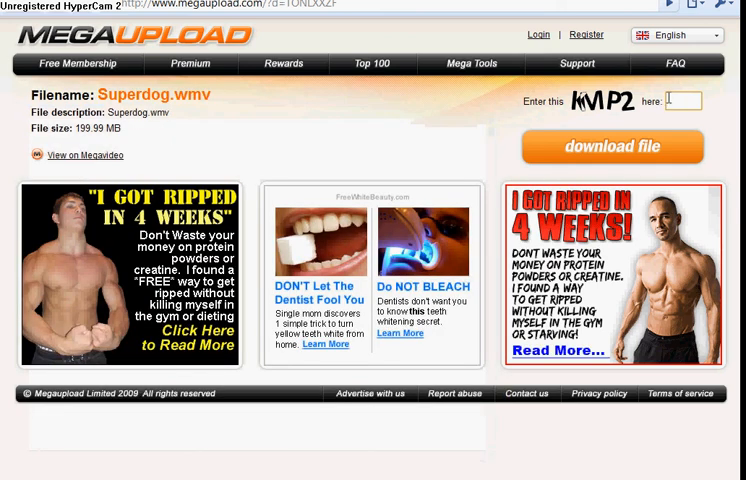
type("xbe2")
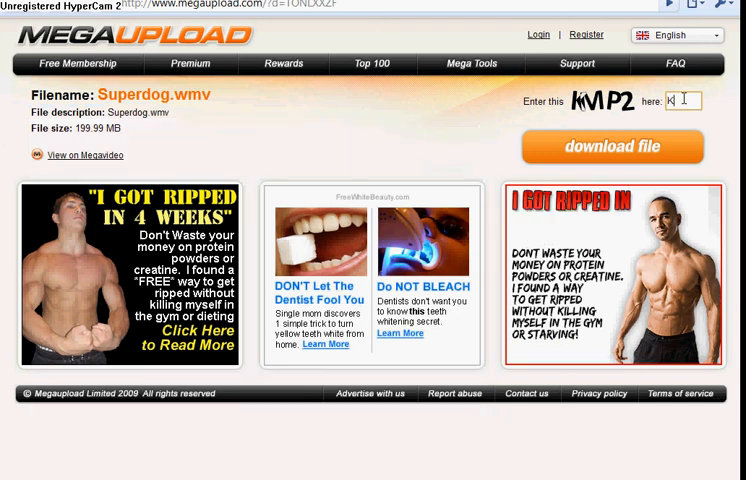
type("KMP")
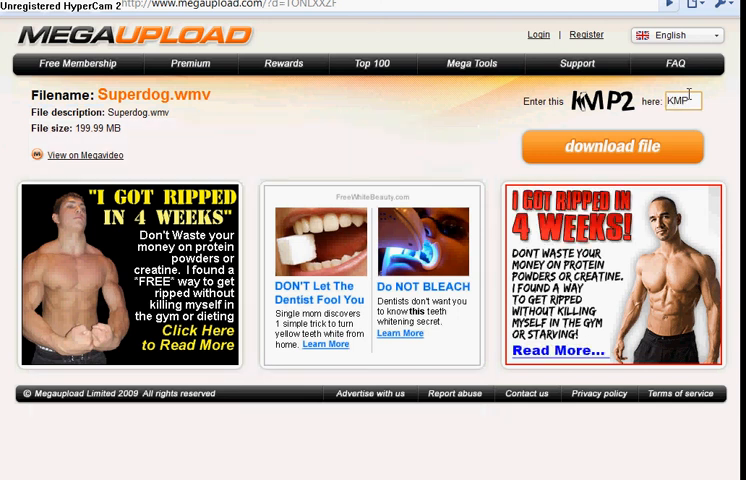
left_click(612, 146)
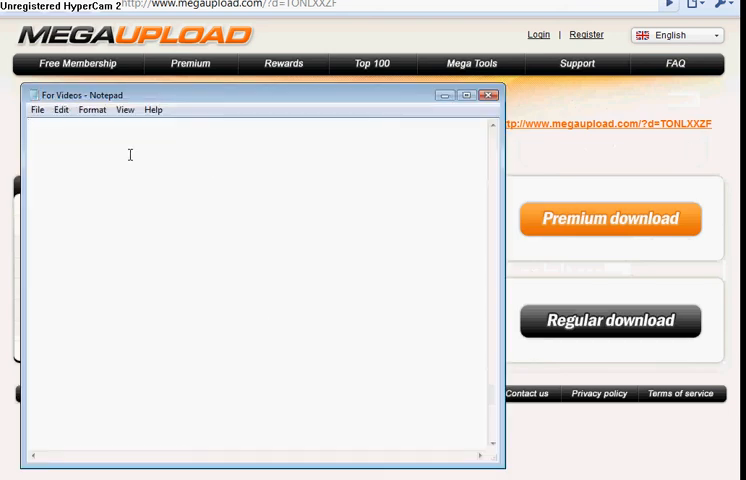
type("REG")
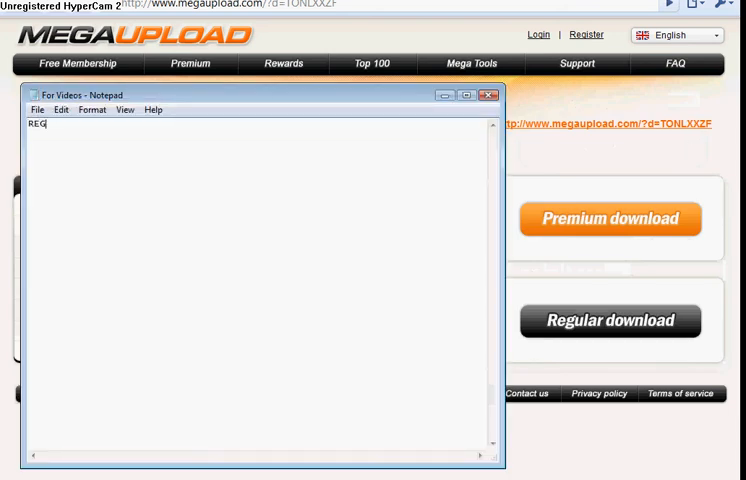
type("ULAR")
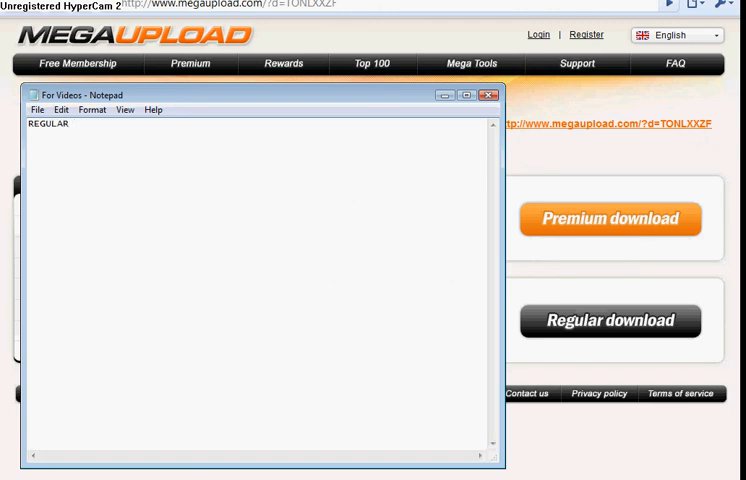
type("DOWNLOAD")
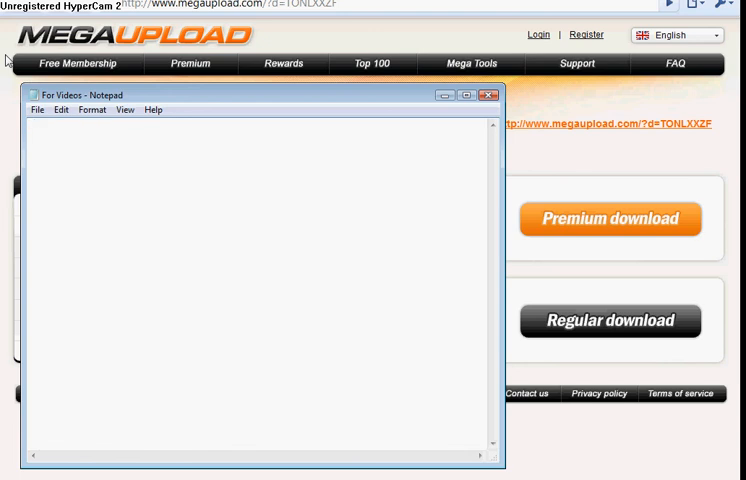
type("IN")
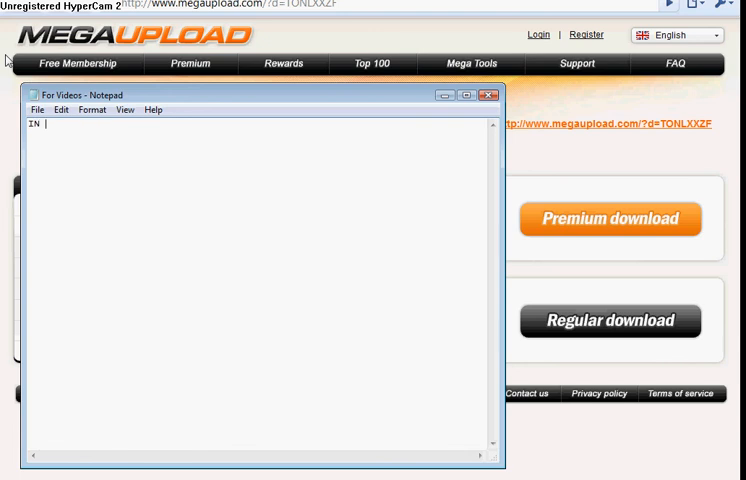
type("PRE")
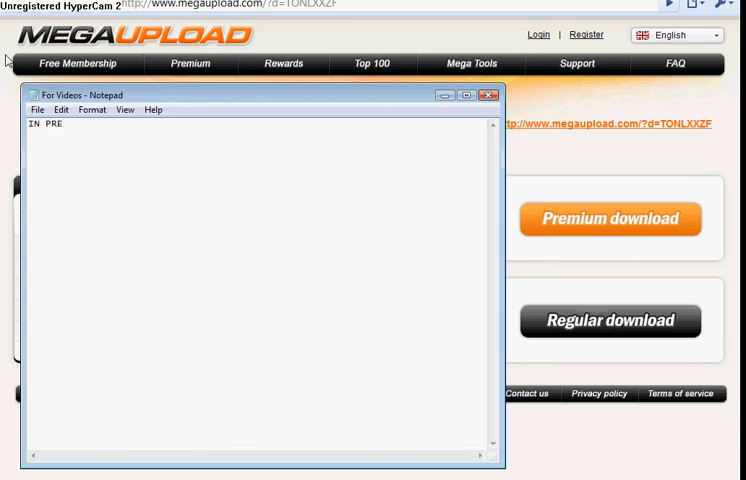
type("M")
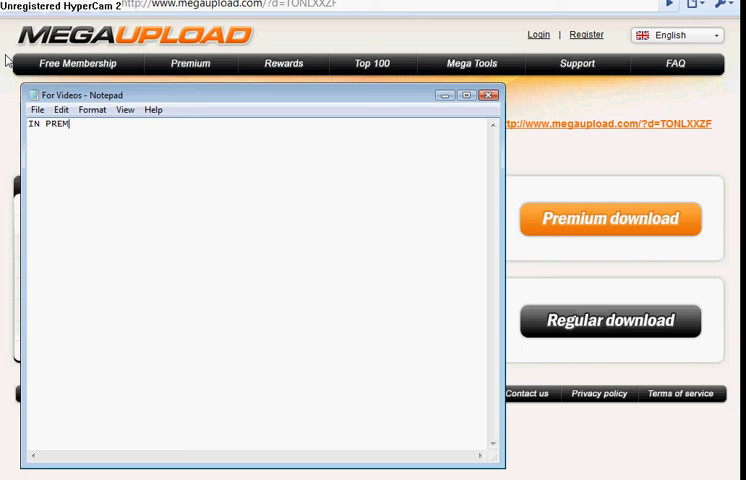
type("IUM U N")
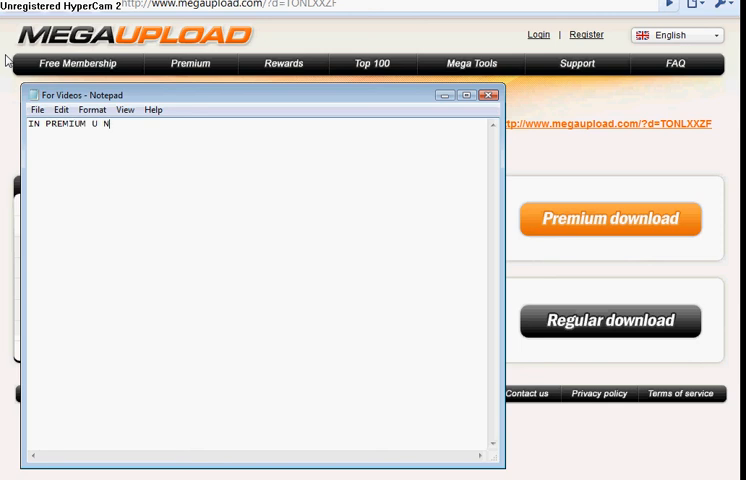
type("EED TO")
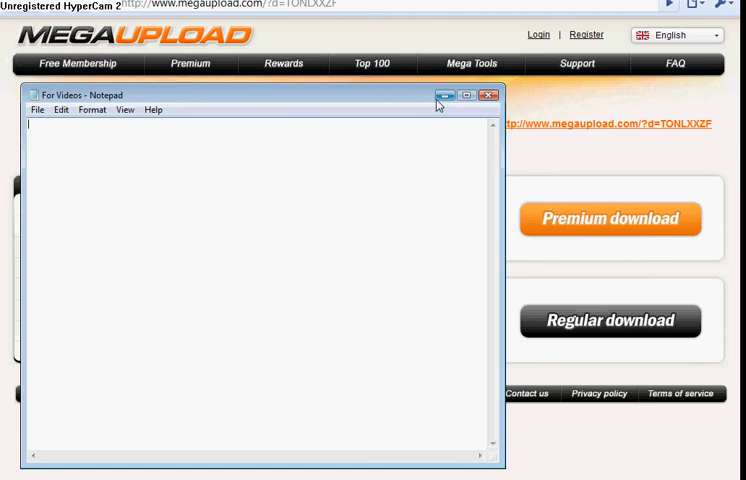
left_click(488, 92)
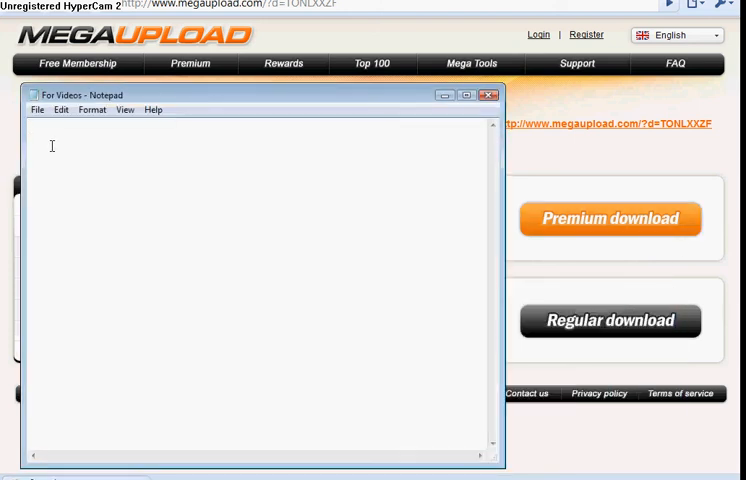
type("THATS IT")
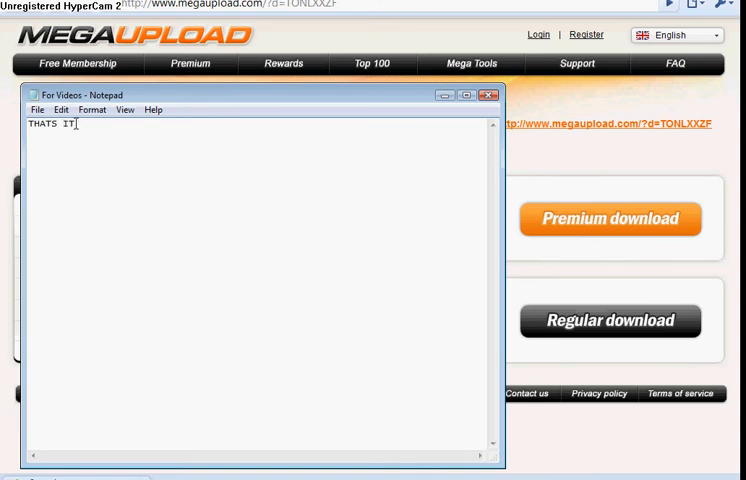
type("ILL MAKE")
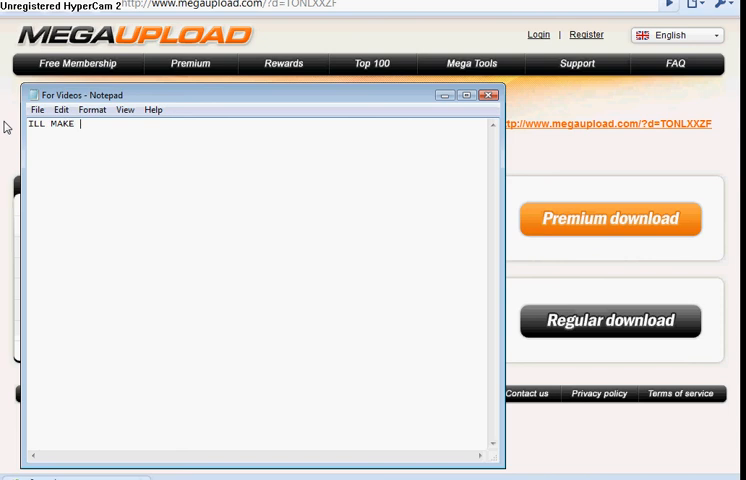
type("ANOTHER")
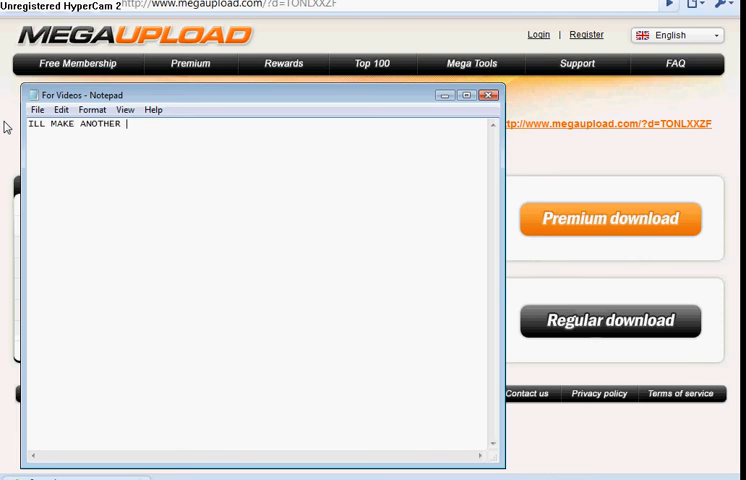
type("VID S")
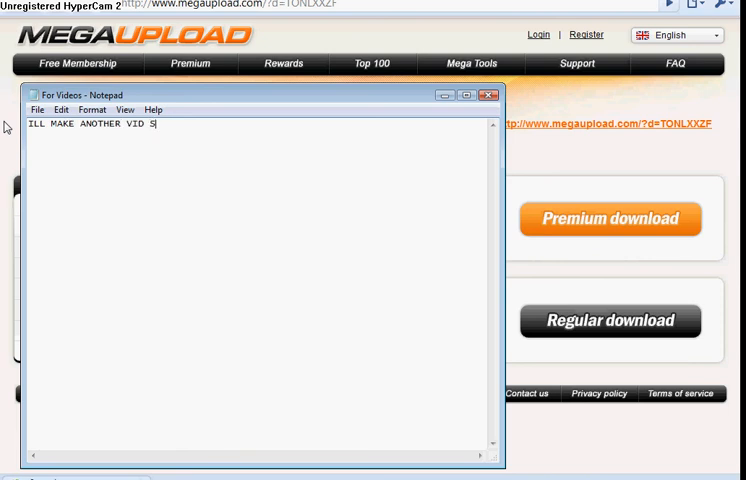
type("HOWING")
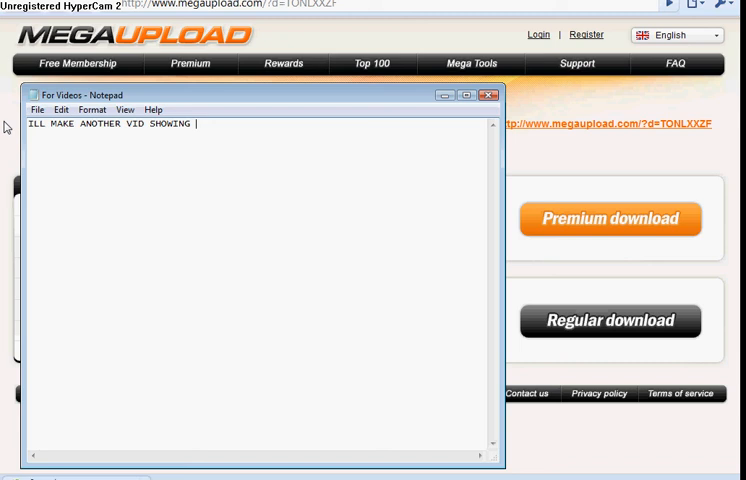
type("HOW TO BU")
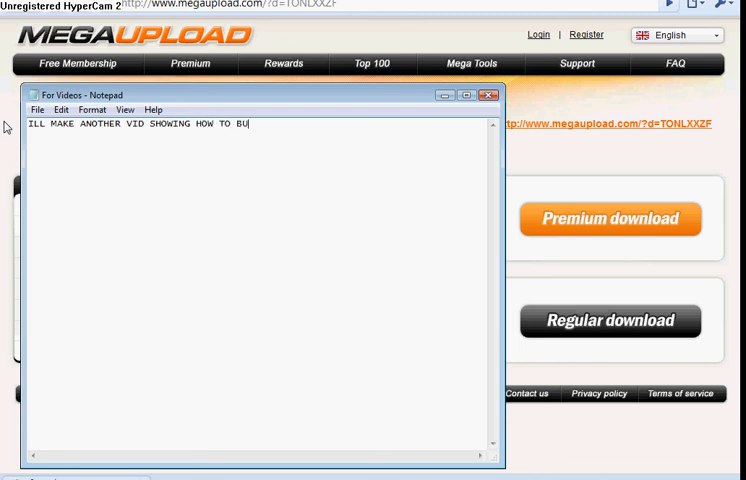
type("RN THEM ON A B")
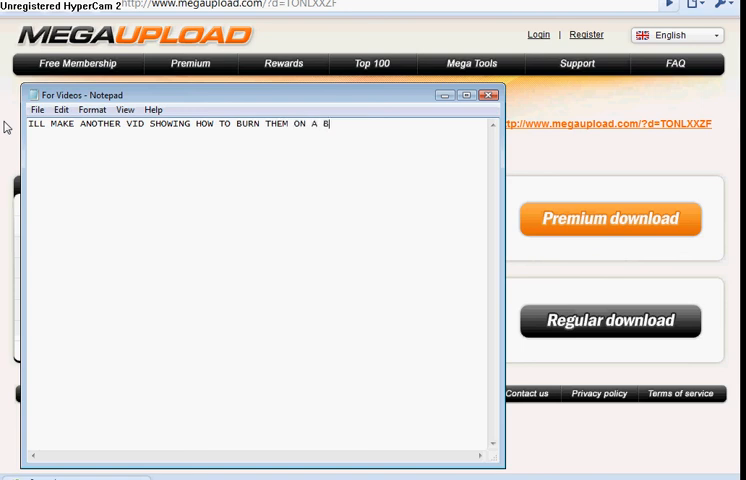
type("LA")
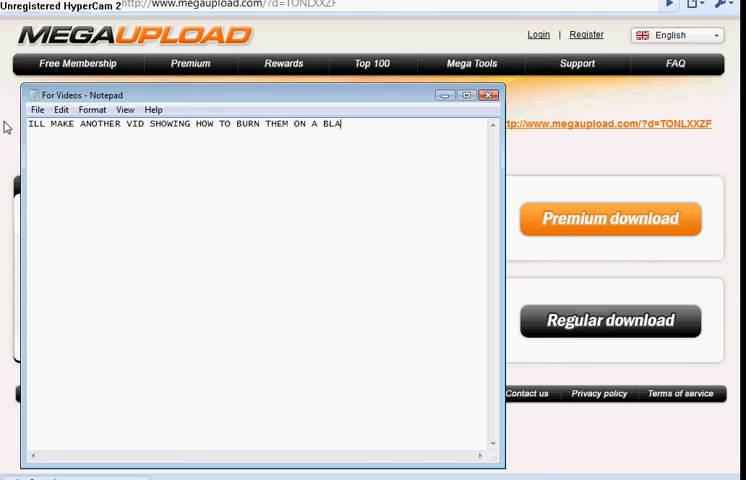
type("NK DI")
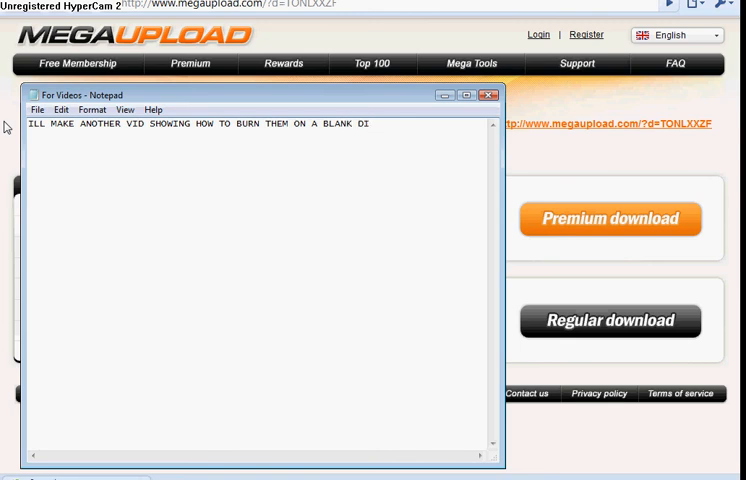
type("SK")
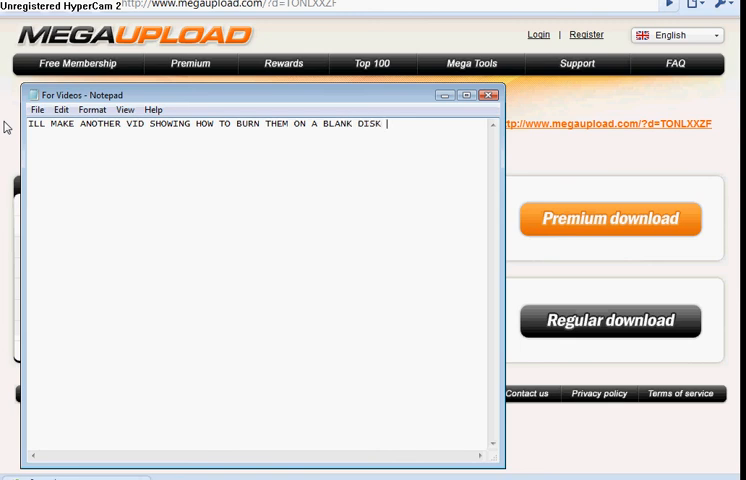
type("FOR FR")
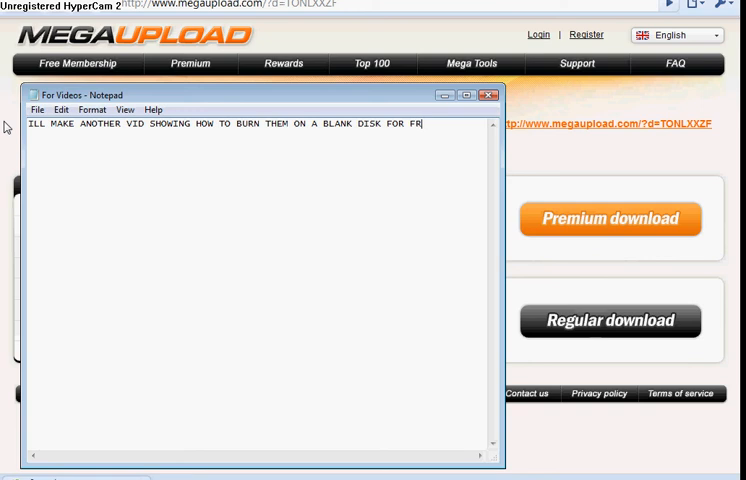
type("EE")
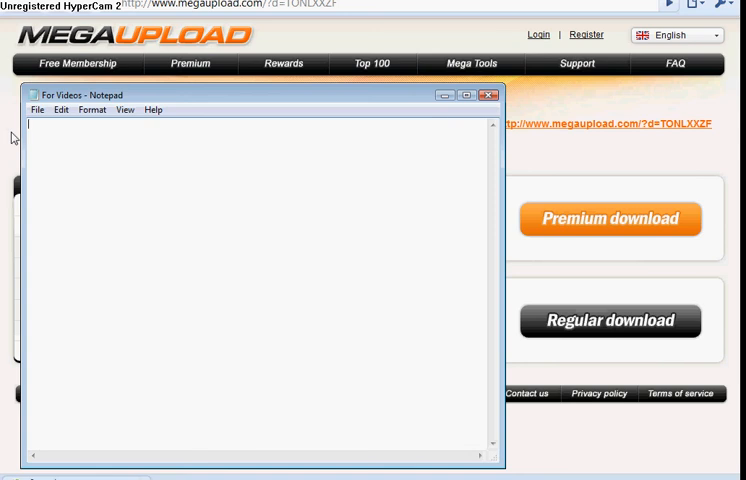
Step: Write the sign-off 'LIKE FRED SAYS' then 'PEACE OUT HOME' on the next line
type("CY")
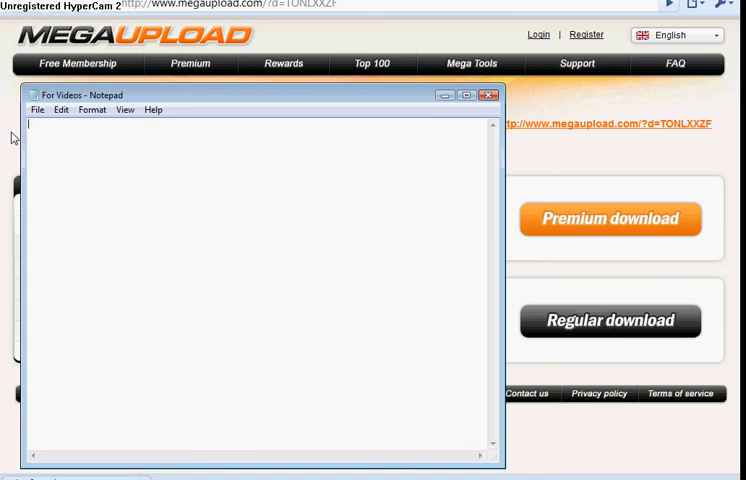
type("LIKE FRED")
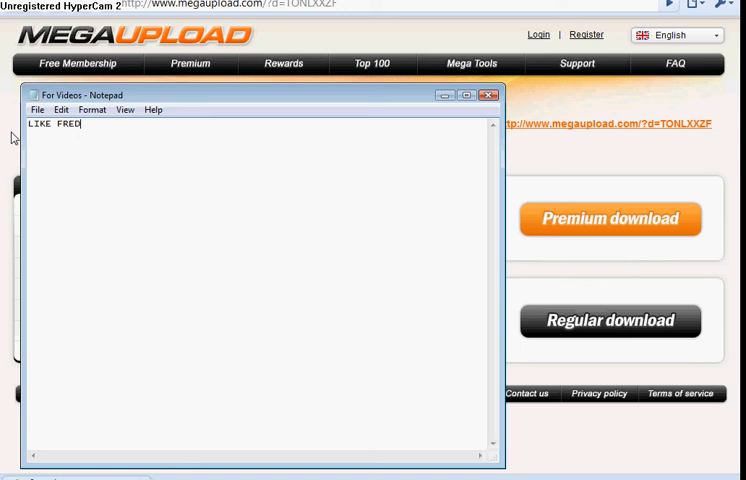
type("SA")
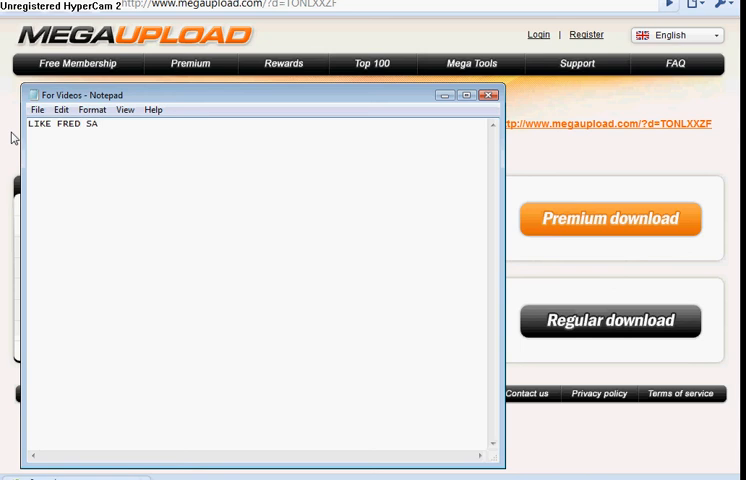
type("YS")
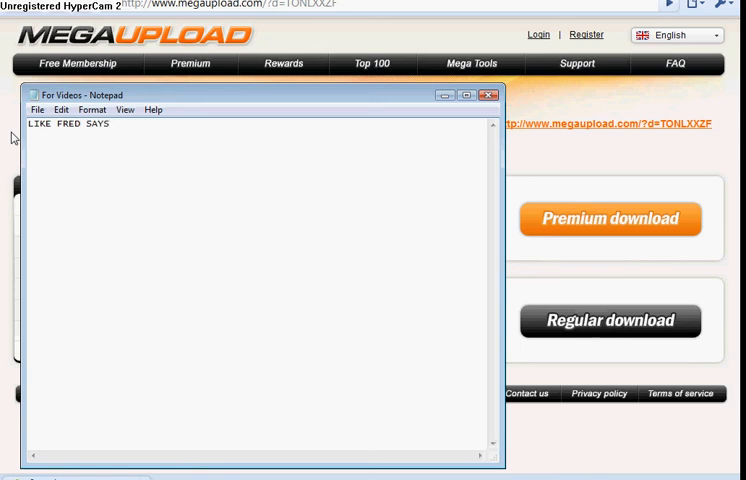
type("PEACE OUT H")
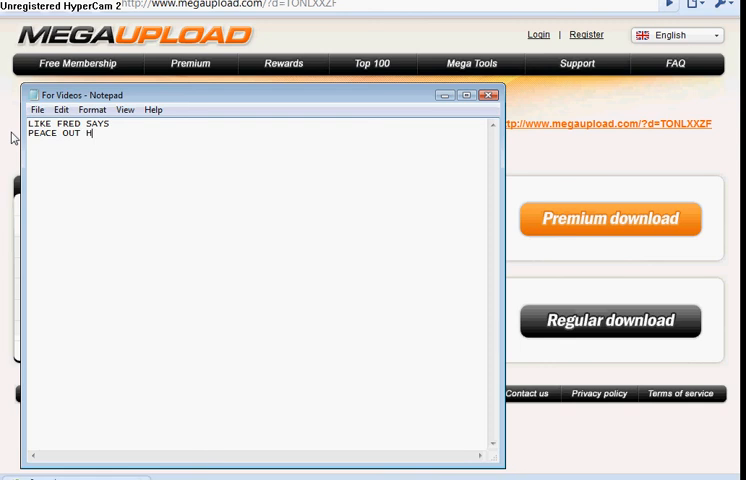
type("OME")
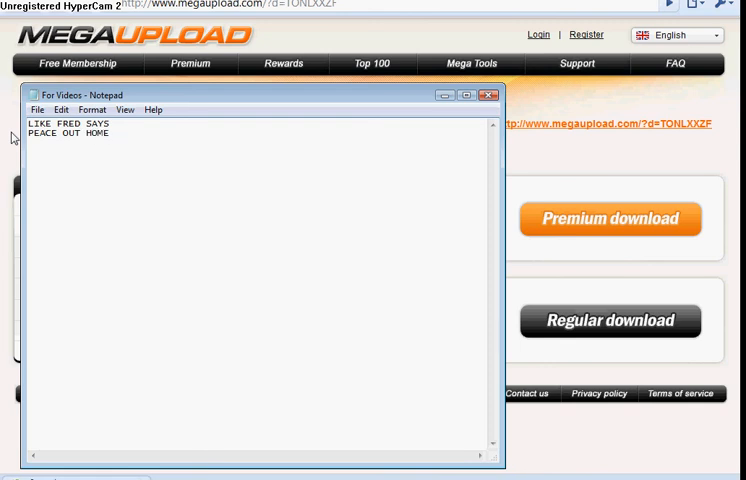